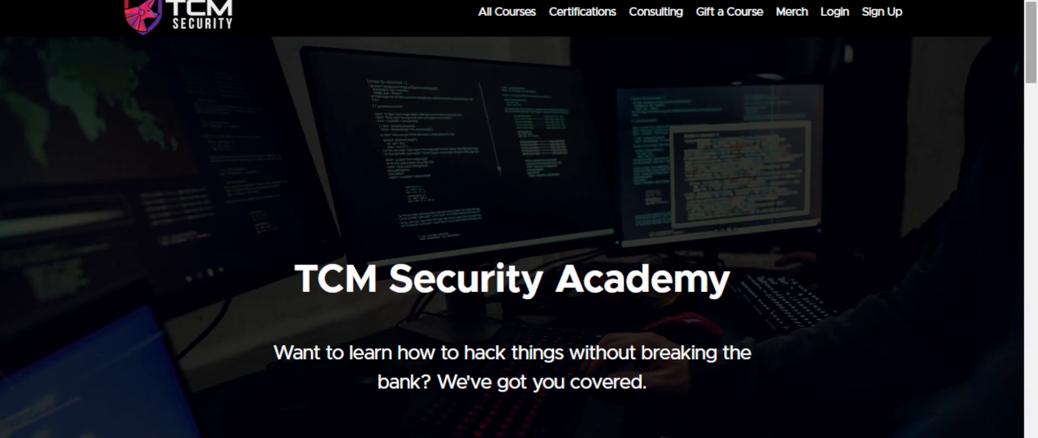
- Scroll the academy homepage down to the 'A Standard Above the Rest' statistics section
scroll(down, 3)
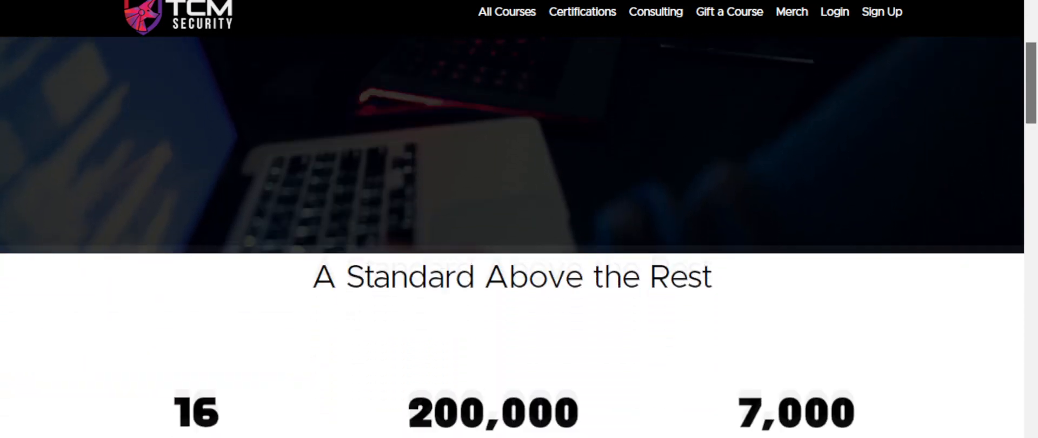
scroll(down, 3)
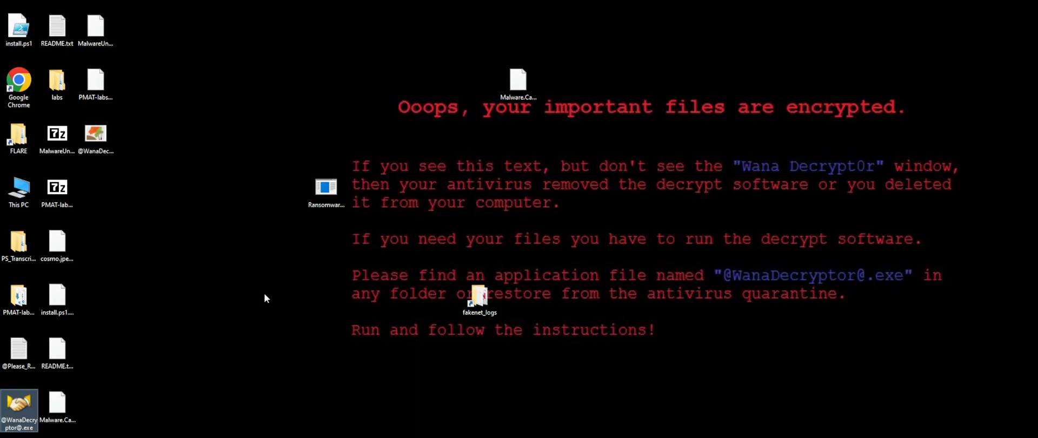
double_click(20, 409)
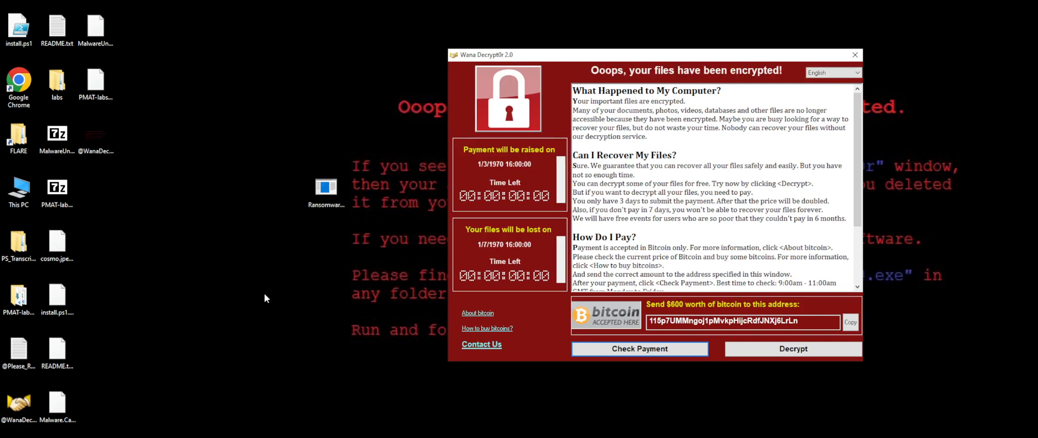
mouse_move(785, 267)
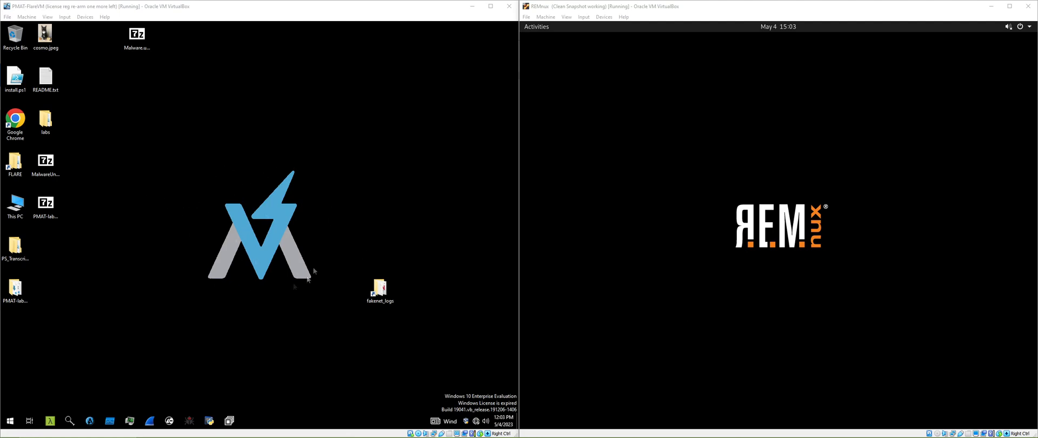
mouse_move(785, 196)
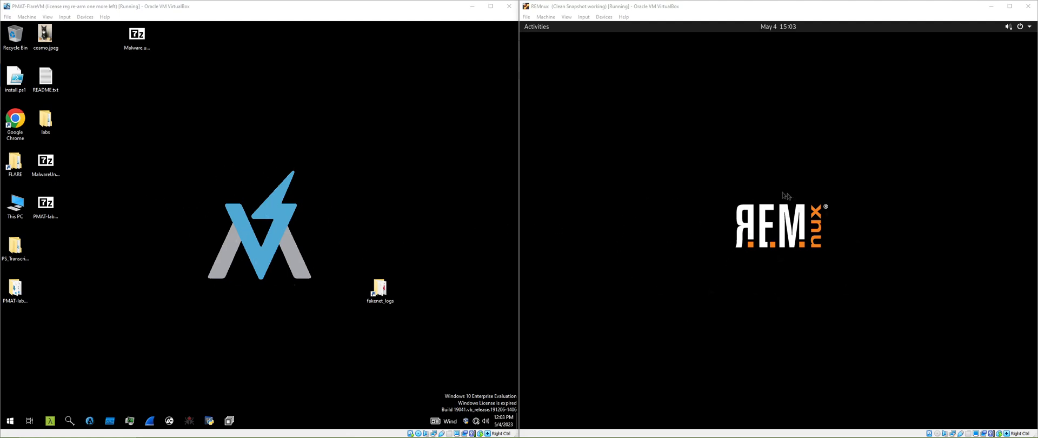
mouse_move(672, 243)
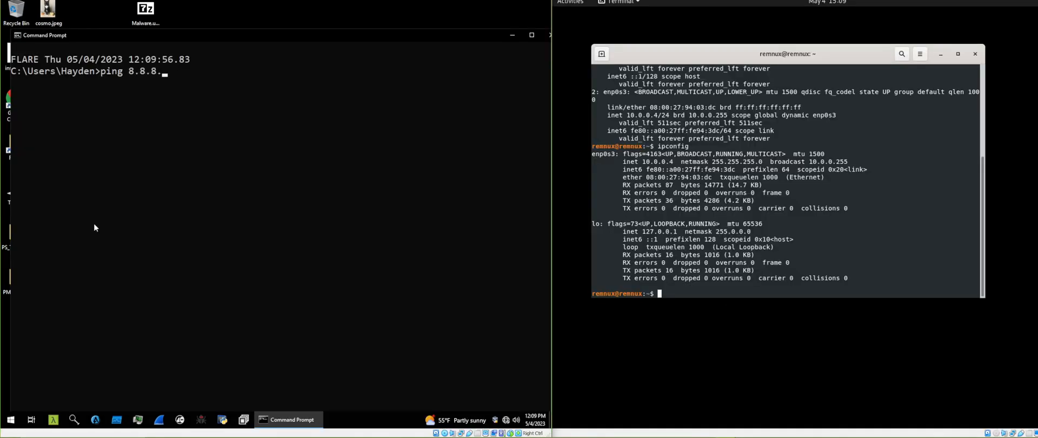
- Ping 8.8.8.8 and the REMnux 10.x address, then browse to a domain served by INetSim
key(Return)
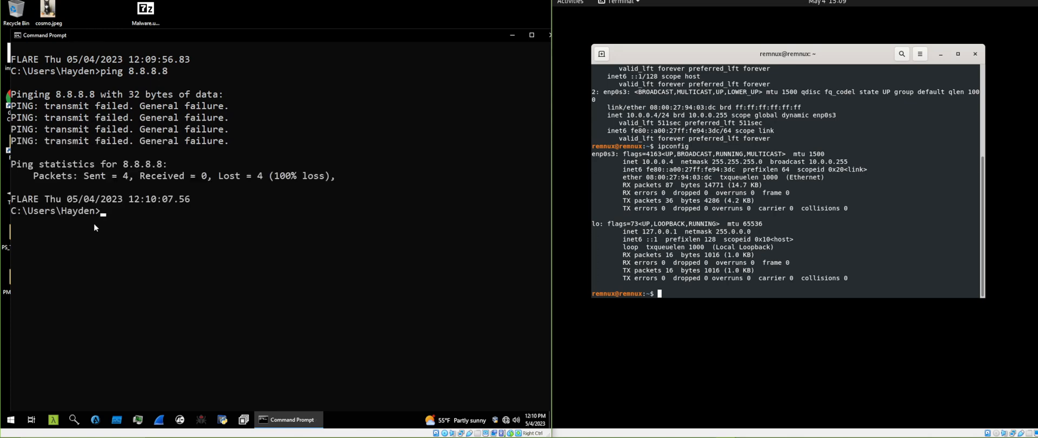
text(ping)
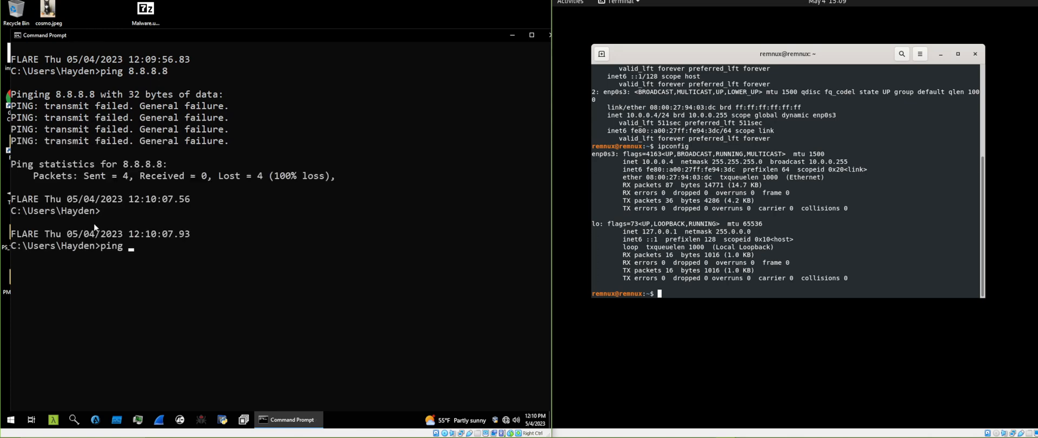
text(10.)
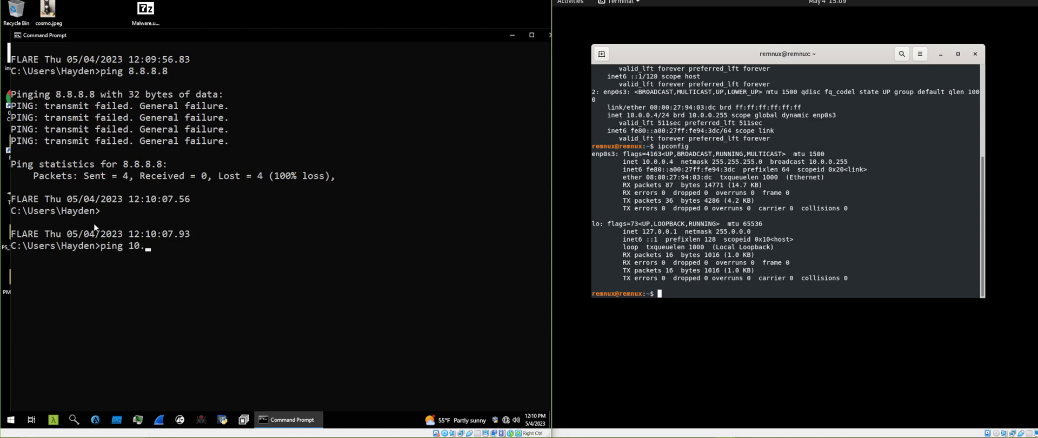
key(Return)
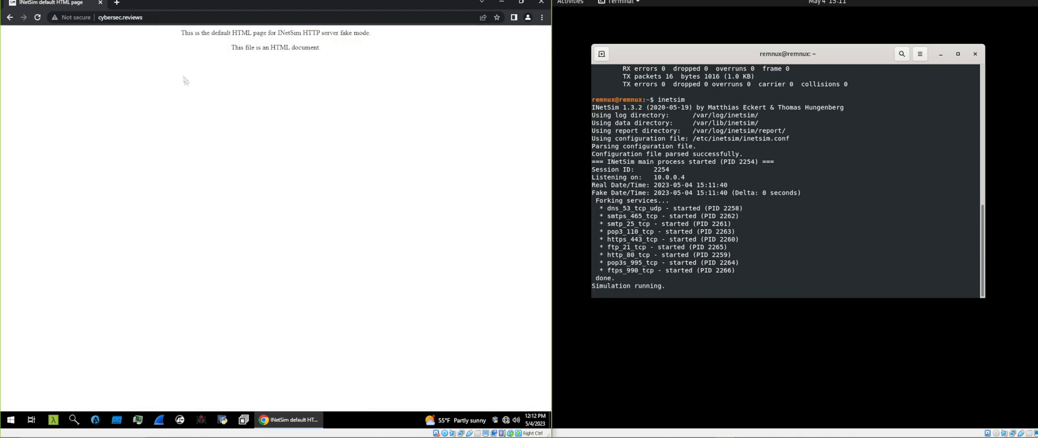
click(265, 18)
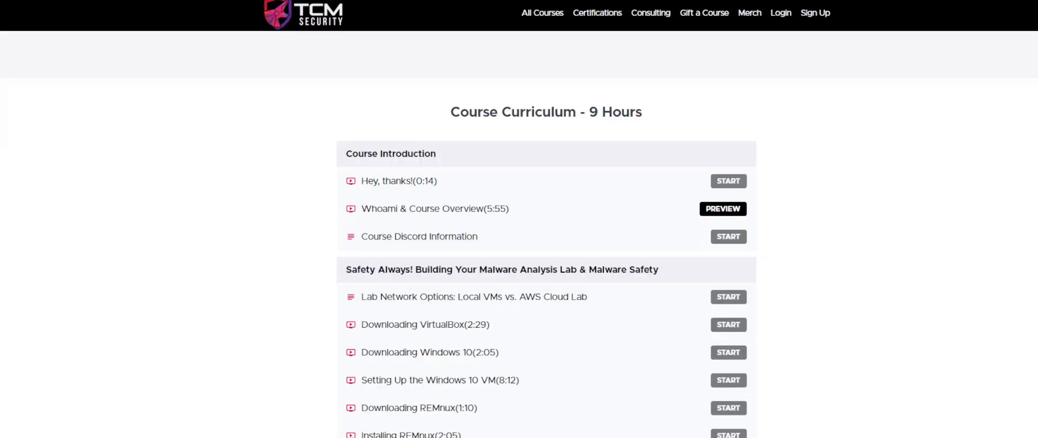
- Scroll the Course Curriculum list down to the automation and report-writing sections
scroll(down, 3)
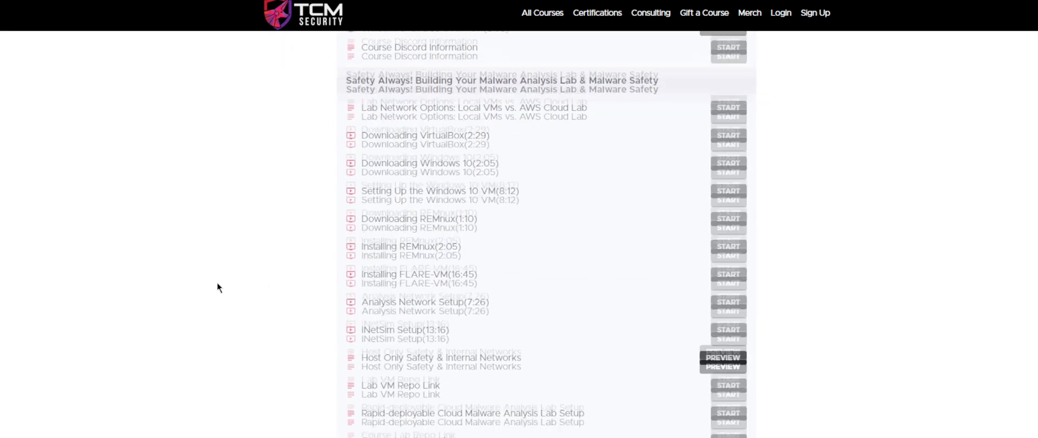
scroll(down, 3)
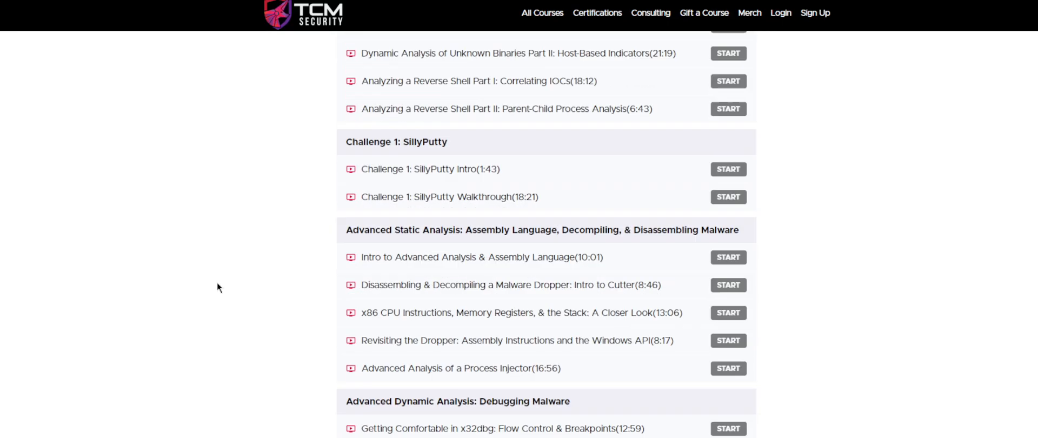
scroll(down, 3)
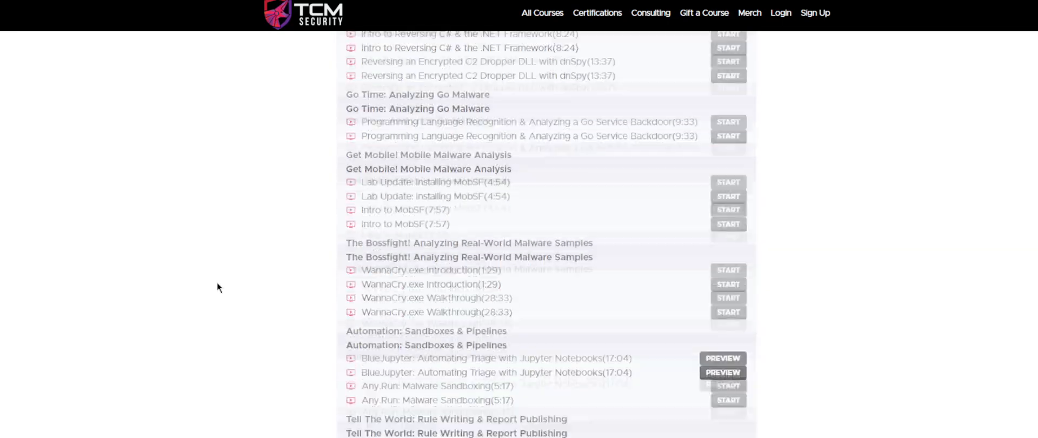
scroll(down, 3)
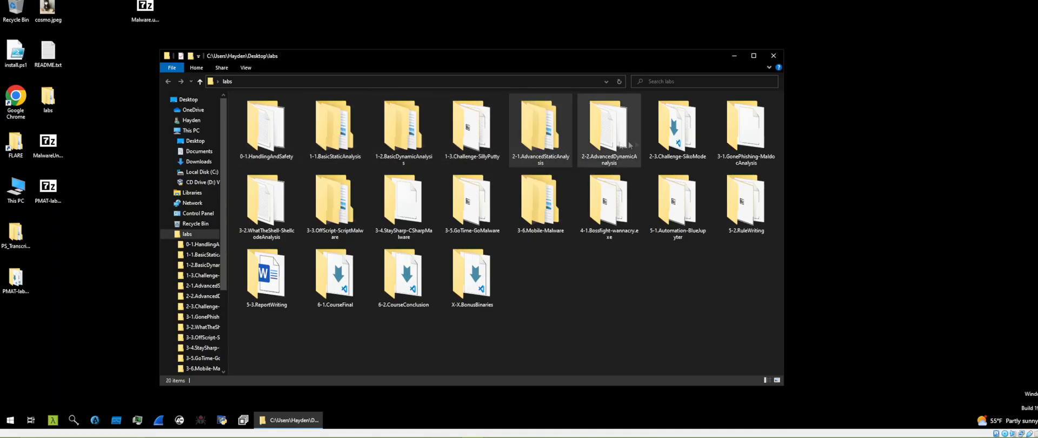
- Run floss on Malware.Calc.exe.malz in the advanced dynamic analysis lab folder and start a Wireshark capture
click(609, 126)
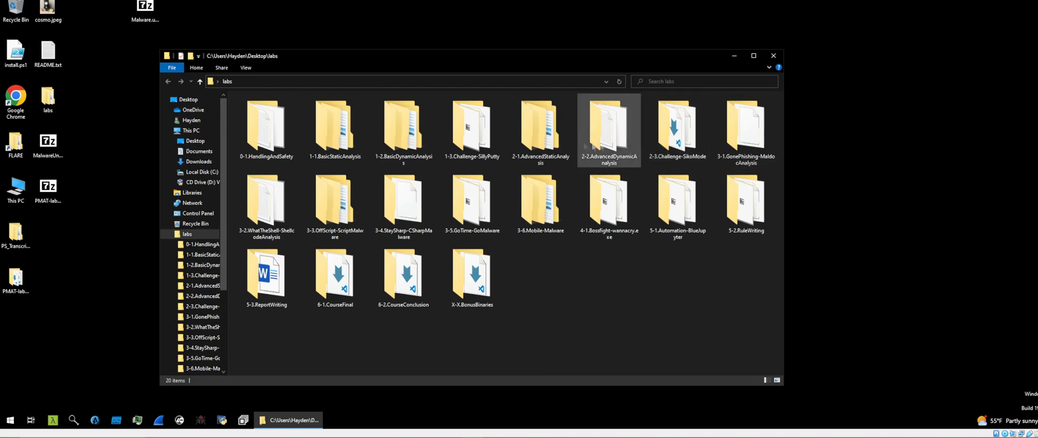
double_click(335, 125)
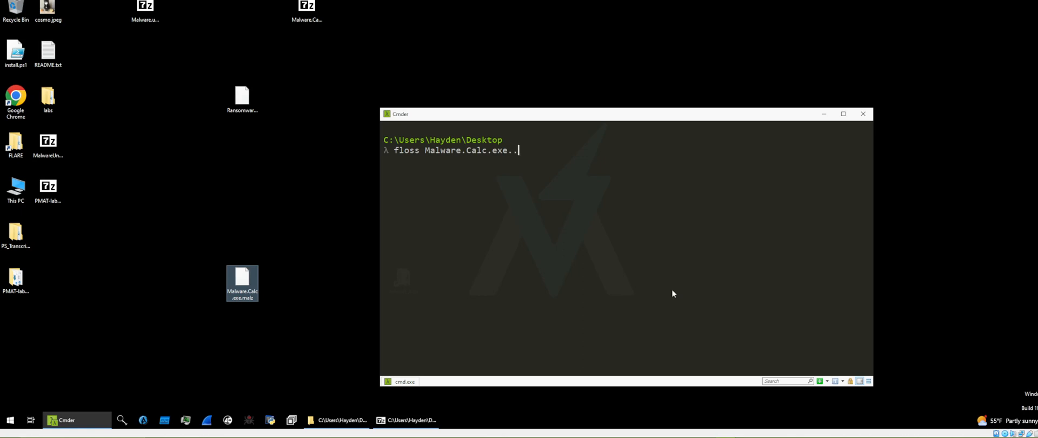
text(malz)
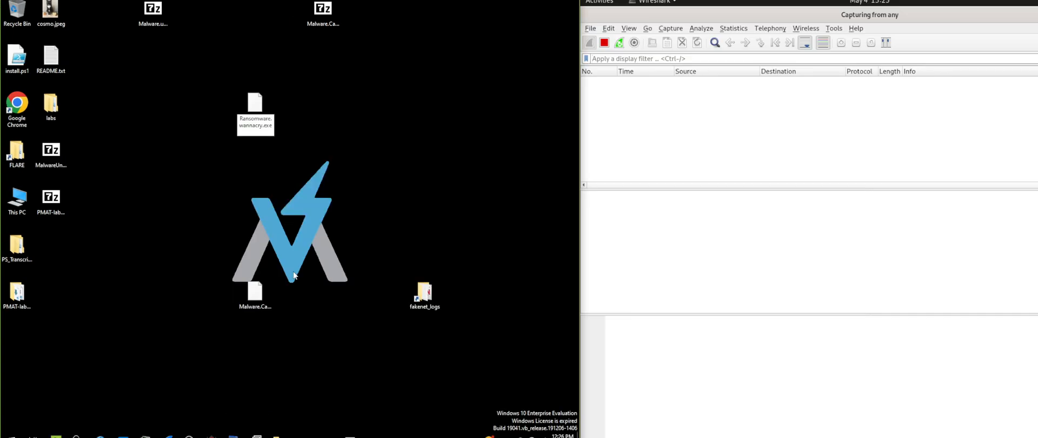
drag(255, 112, 221, 205)
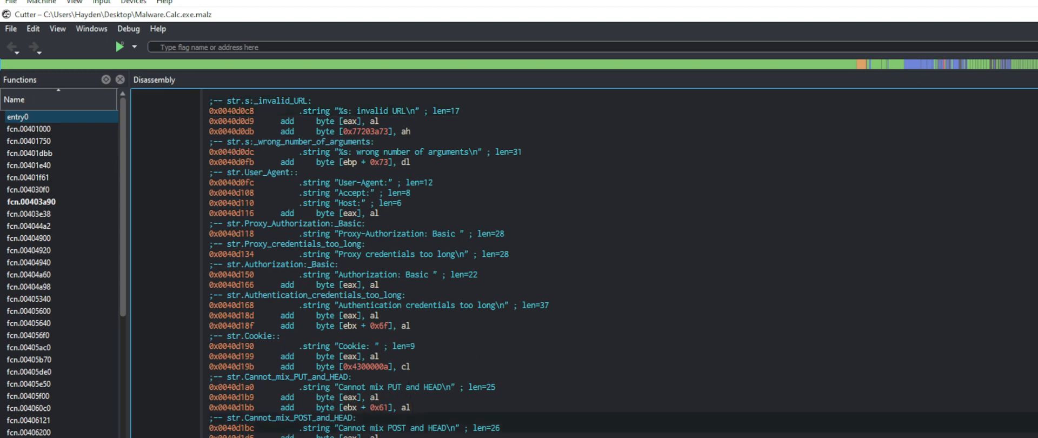
- Browse Cutter's strings, then view the IMPORT Address Table under .rdata in PEview
scroll(down, 3)
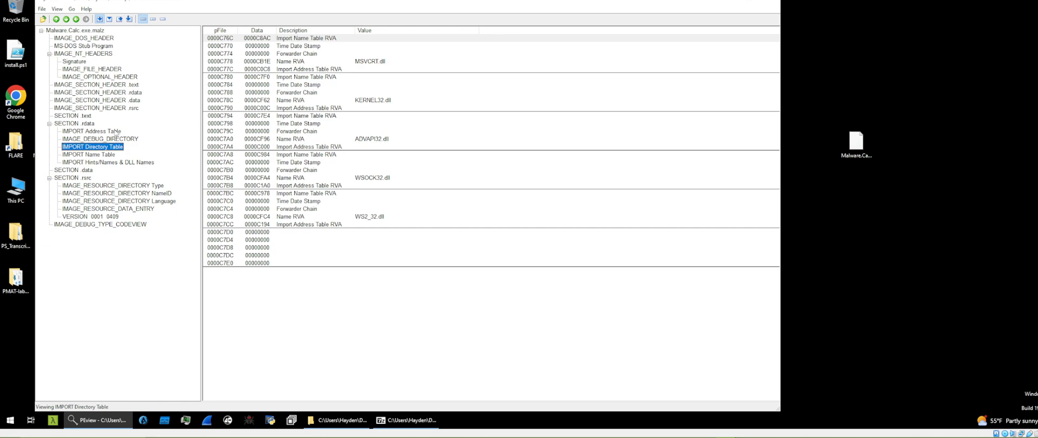
click(92, 131)
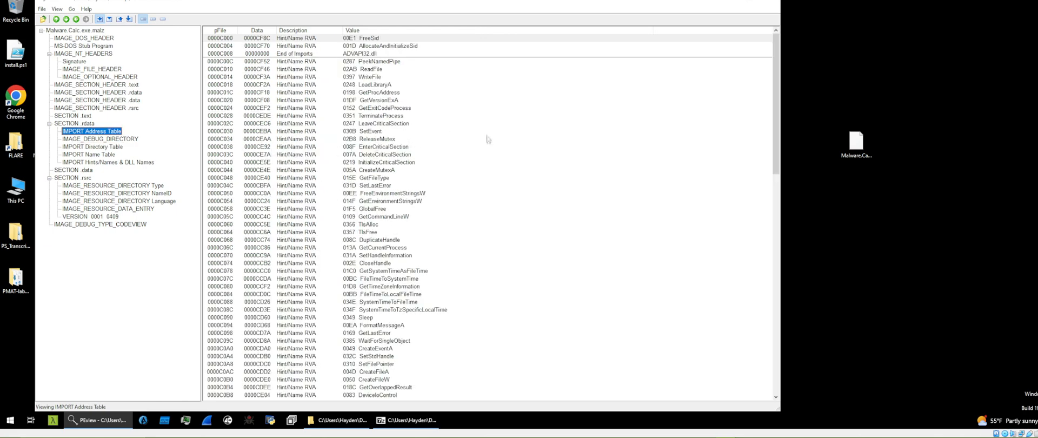
scroll(down, 3)
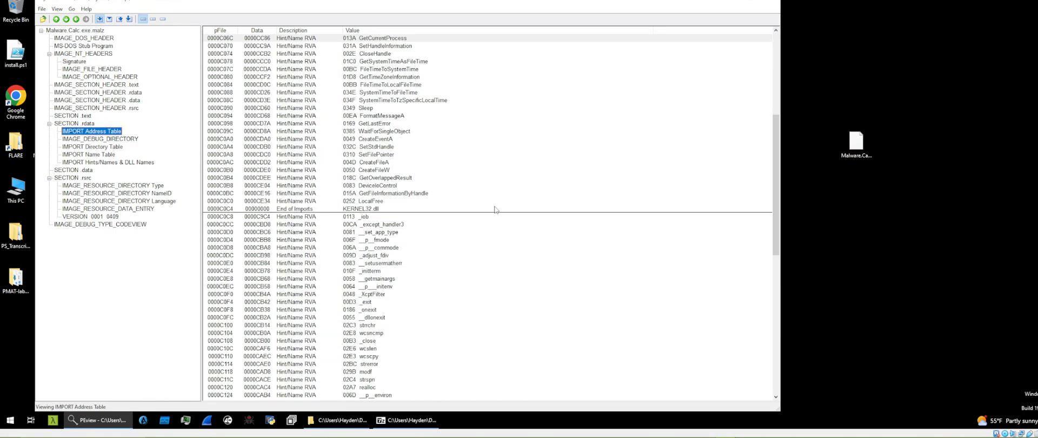
scroll(down, 3)
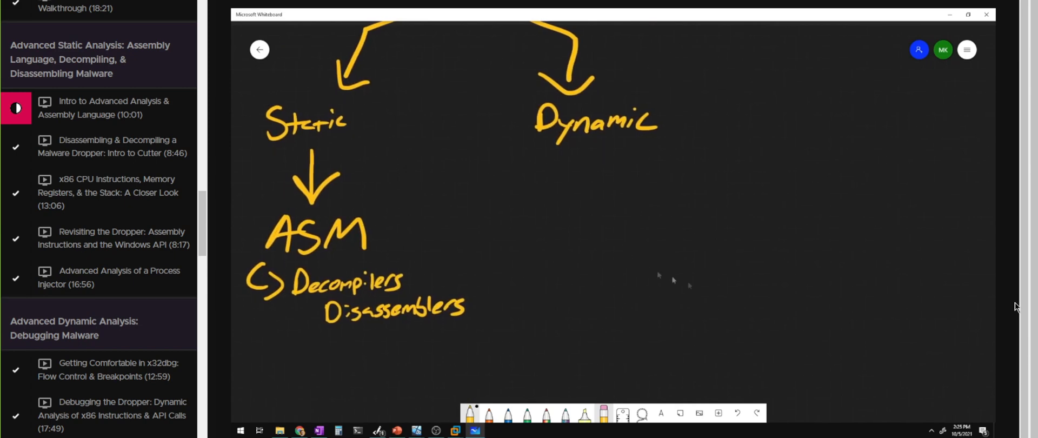
mouse_move(897, 302)
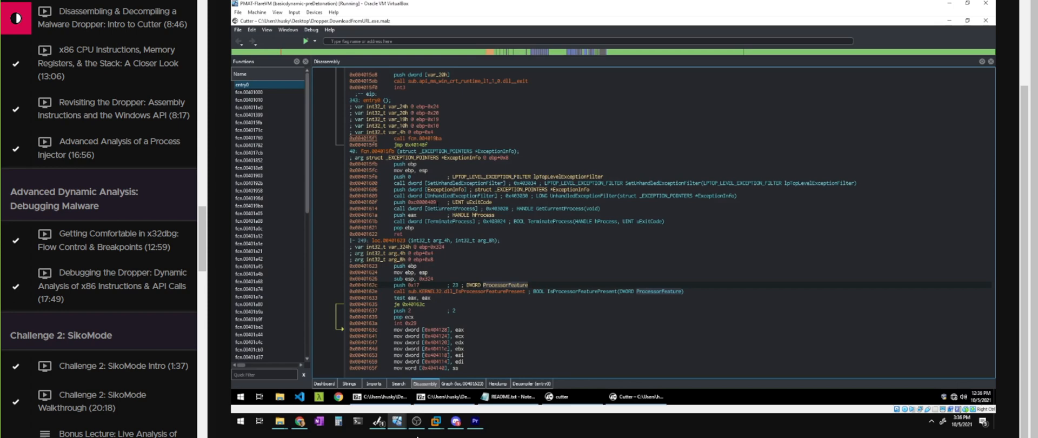
- Watch the assembly language whiteboard lecture through the Cutter disassembly demo
scroll(up, 3)
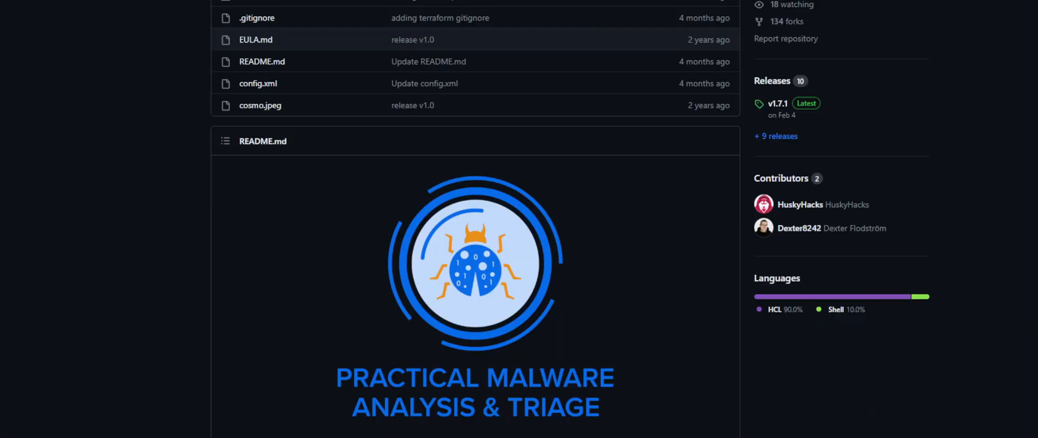
- Read through the PMAT-labs repository README
scroll(down, 3)
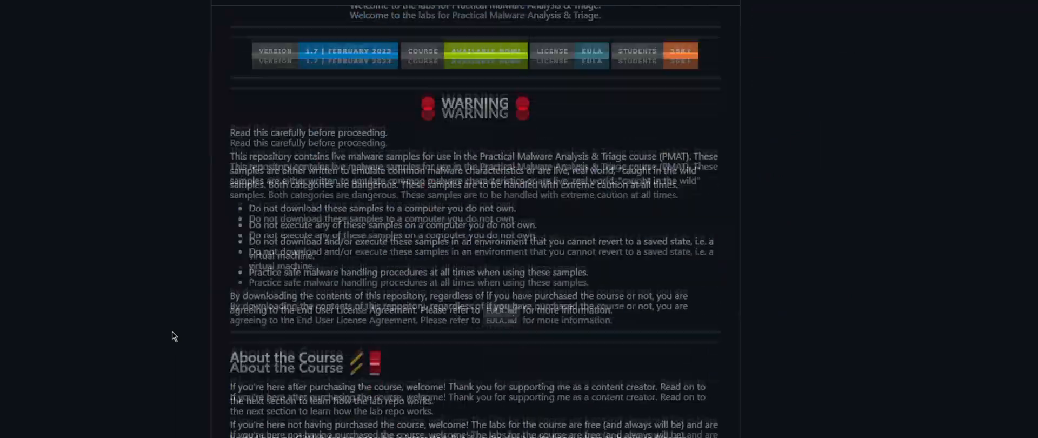
scroll(down, 3)
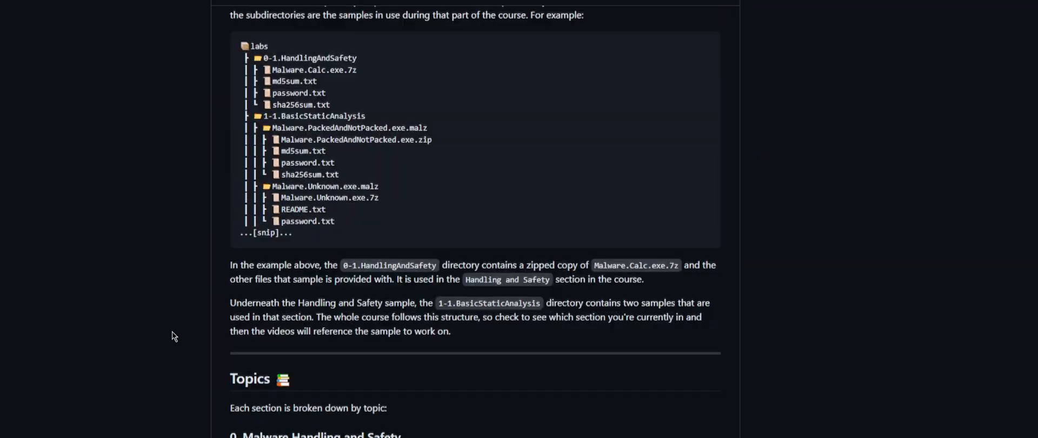
scroll(down, 3)
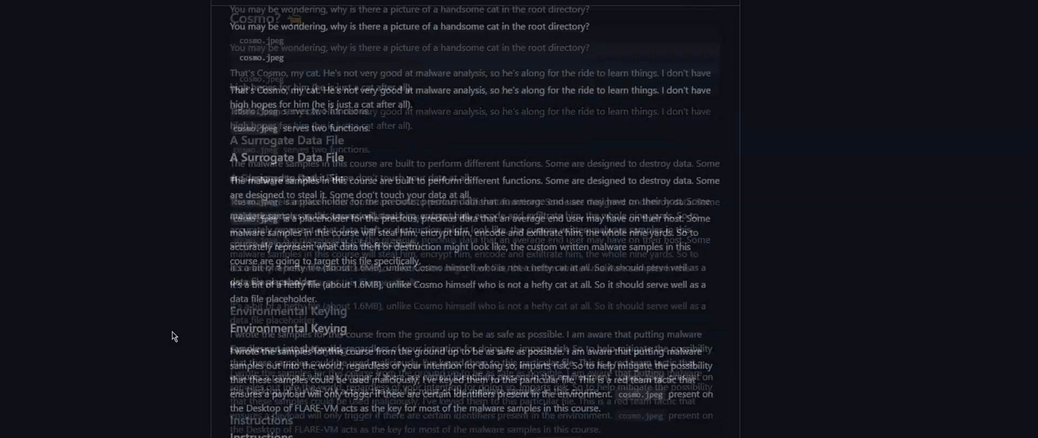
scroll(up, 3)
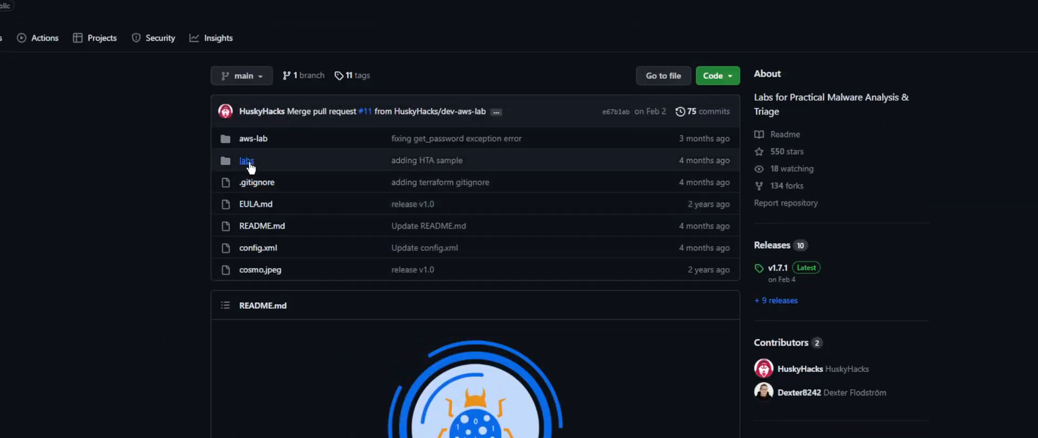
- Browse into labs/1-3.Challenge-SillyPutty and read its readme.md challenge brief
click(245, 161)
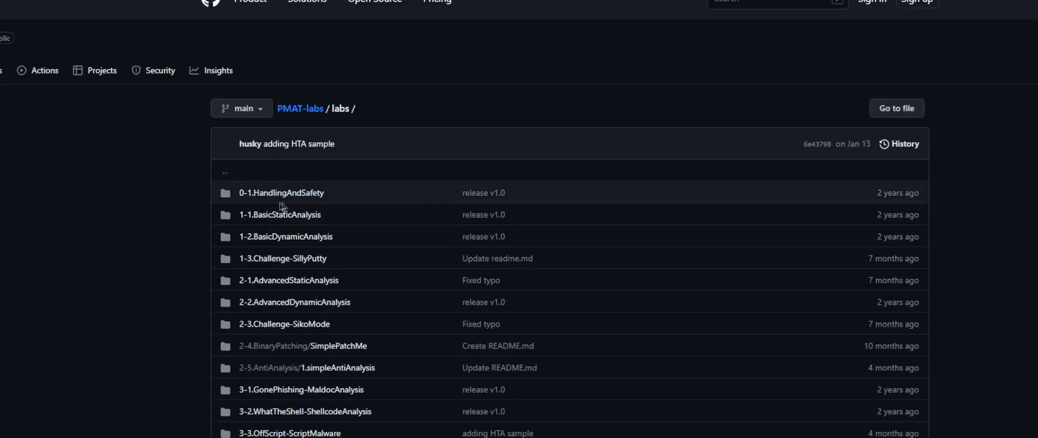
click(283, 258)
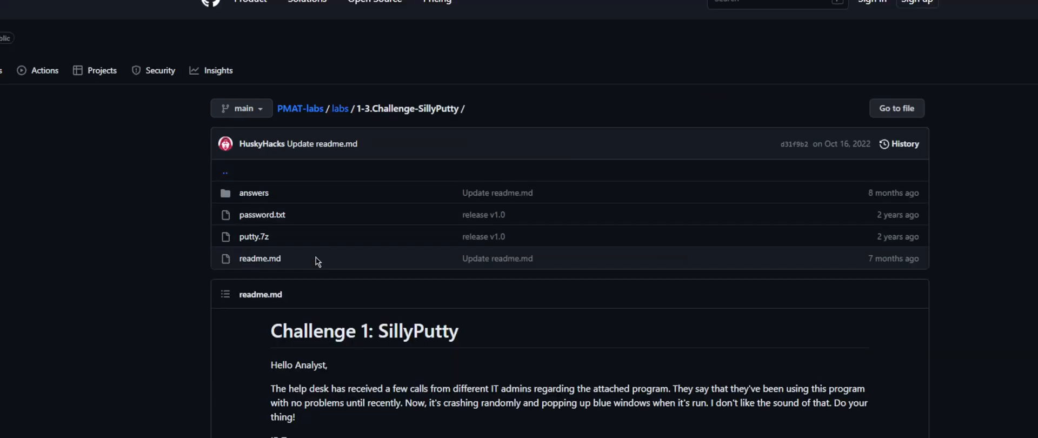
scroll(down, 3)
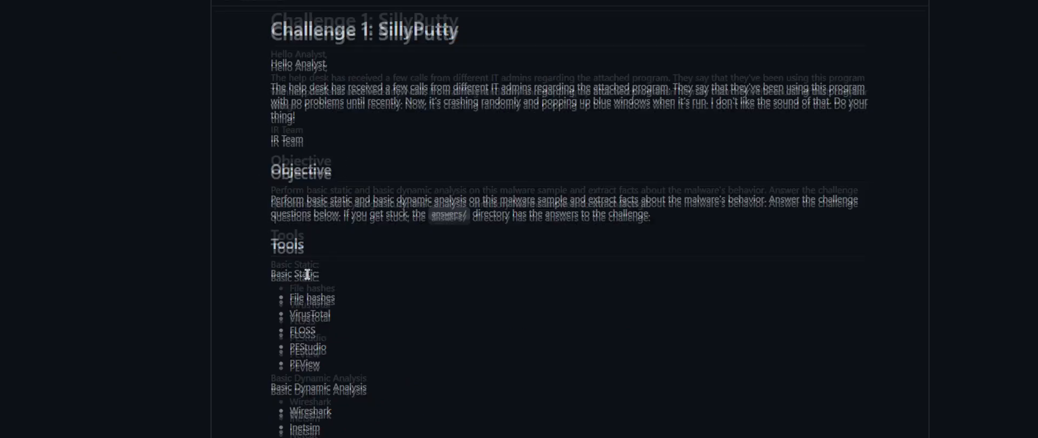
scroll(down, 3)
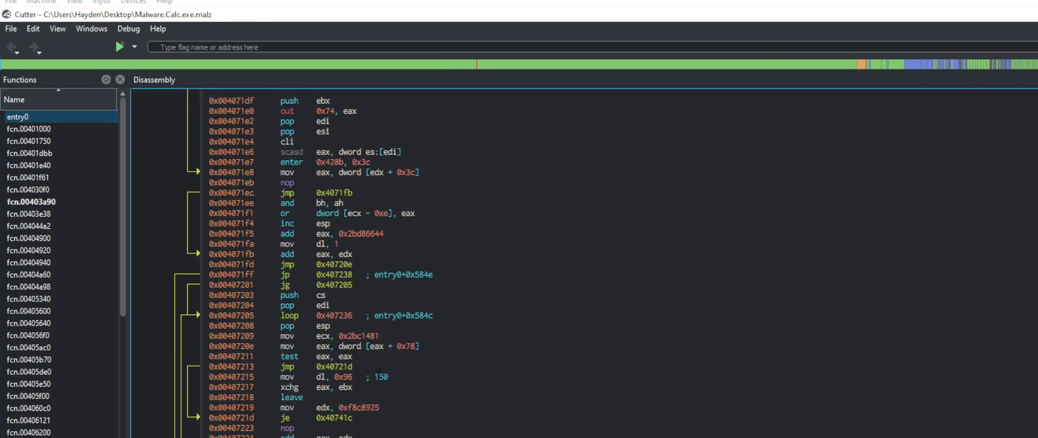
- Scroll Cutter's strings list for Malware.Calc.exe.malz, then view the Dashboard file info, hashes and libraries
scroll(down, 3)
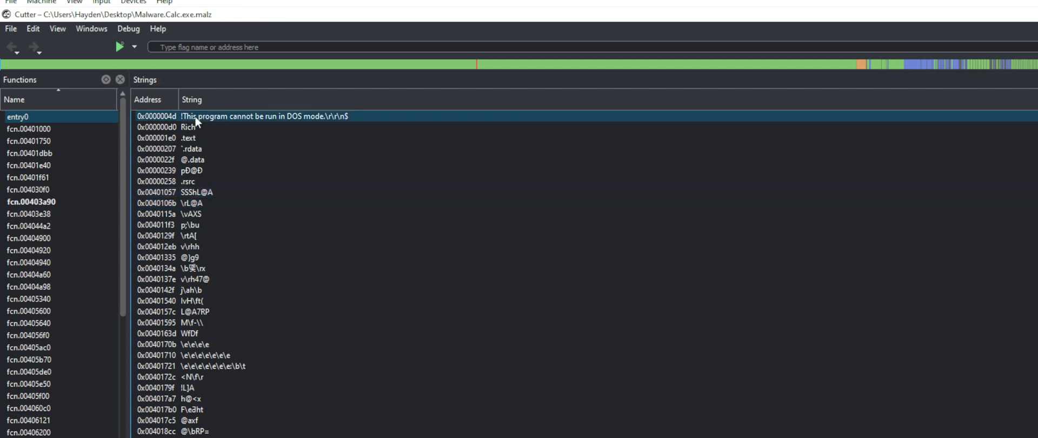
scroll(down, 3)
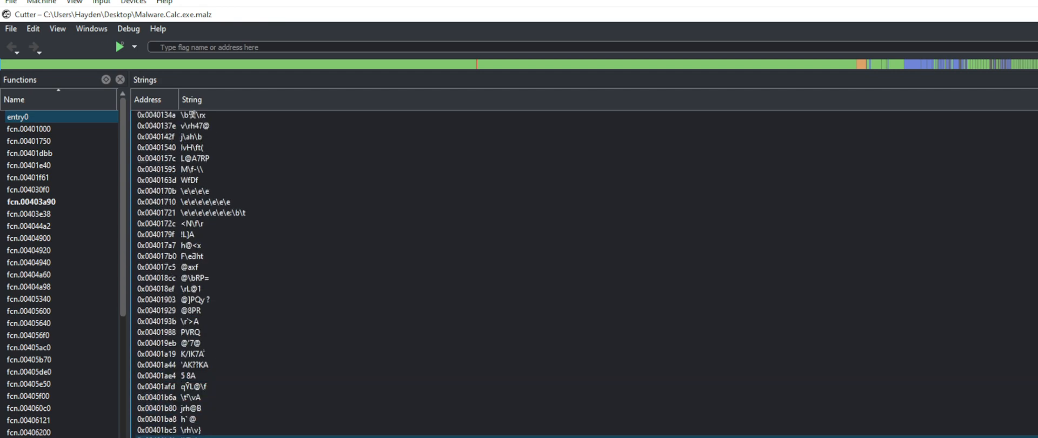
scroll(down, 3)
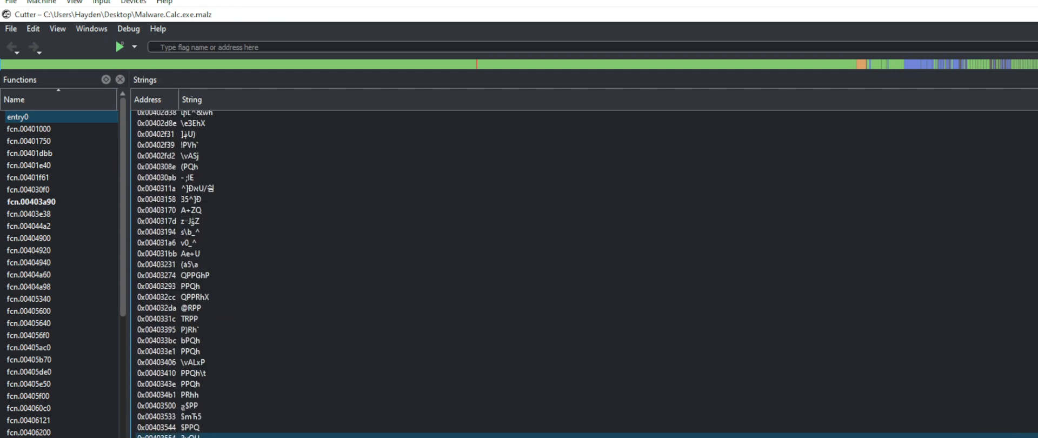
scroll(down, 3)
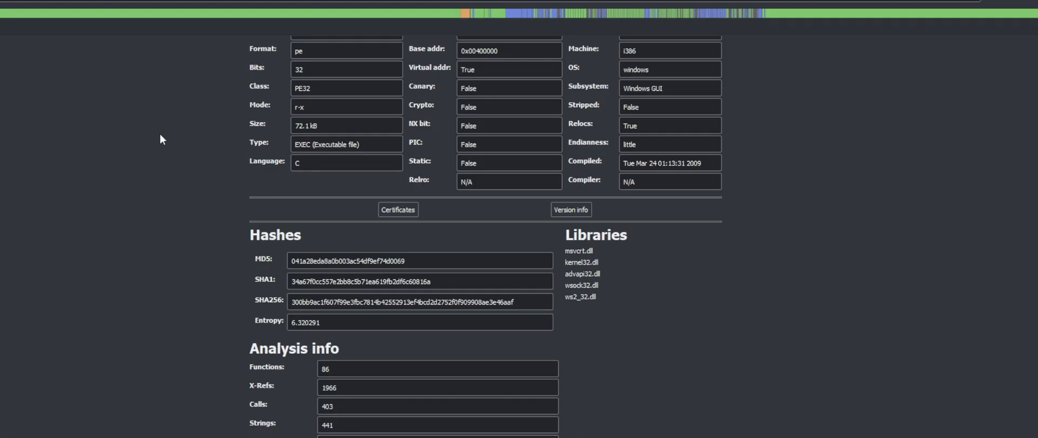
scroll(up, 3)
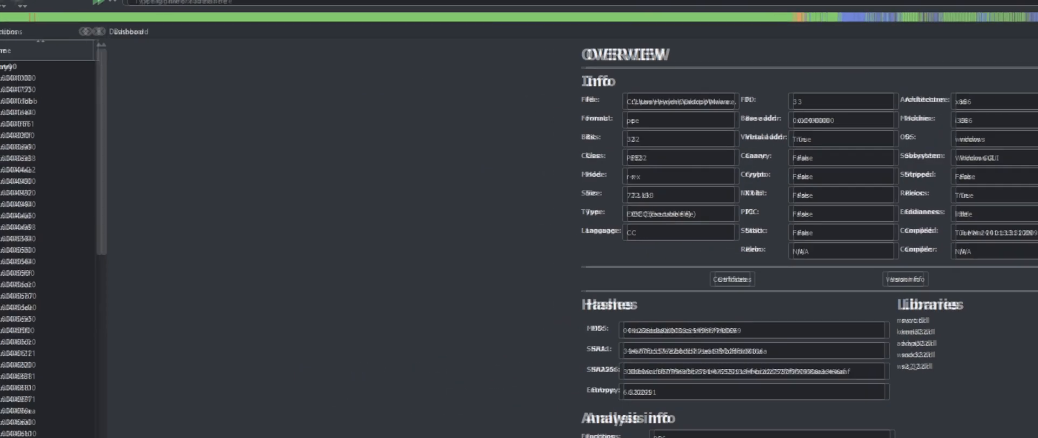
click(75, 195)
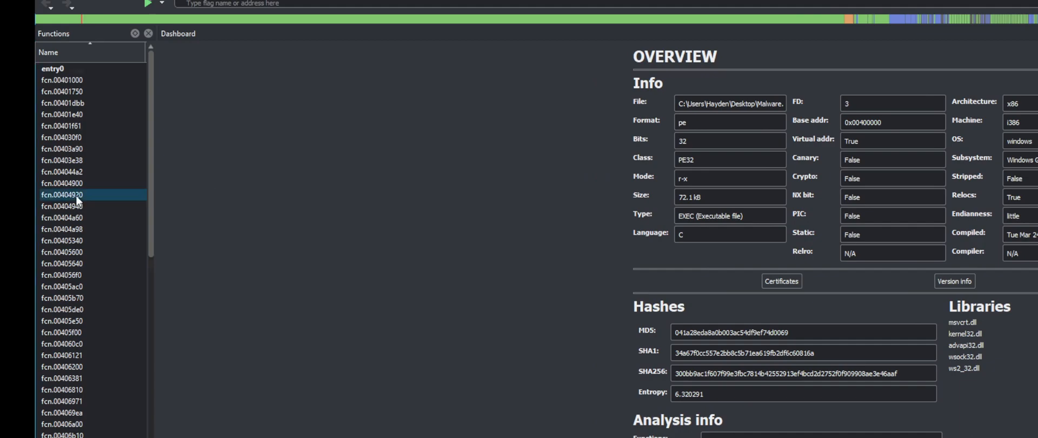
scroll(down, 3)
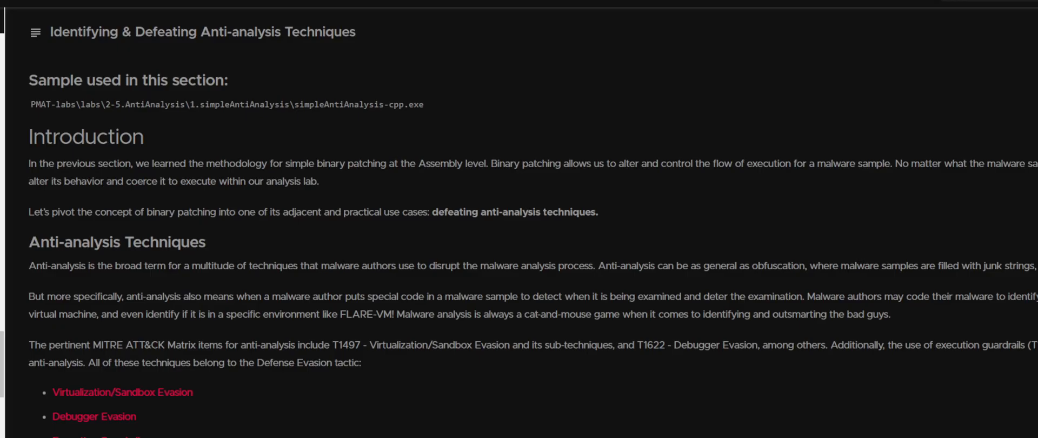
- Read the simpleAntiAnalysis notes and the IsDebuggerPresent API documentation
scroll(down, 3)
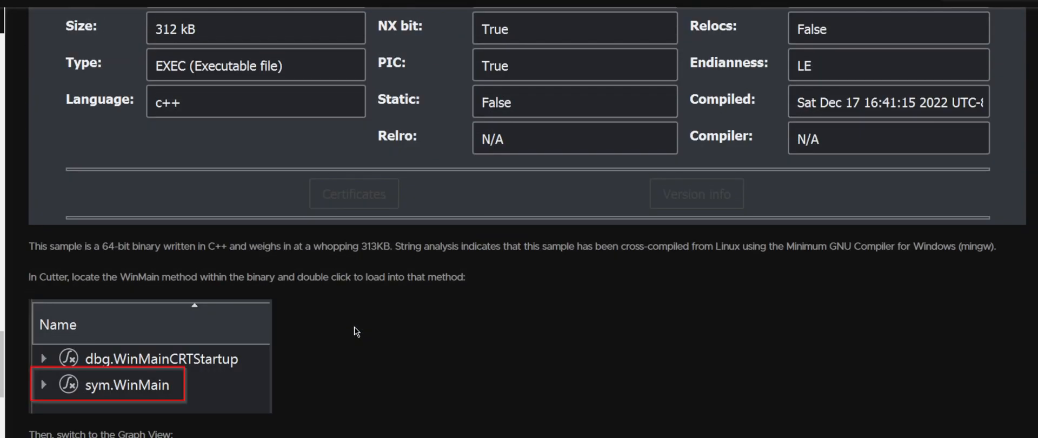
double_click(131, 384)
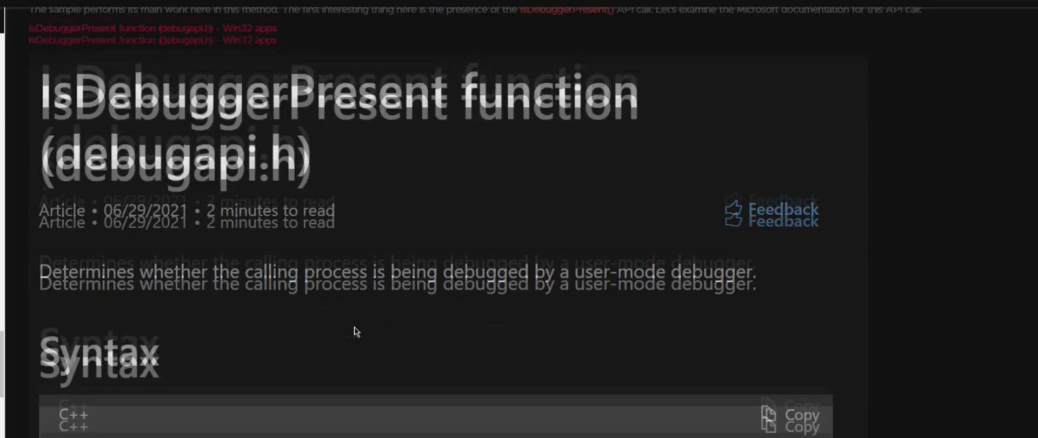
scroll(down, 3)
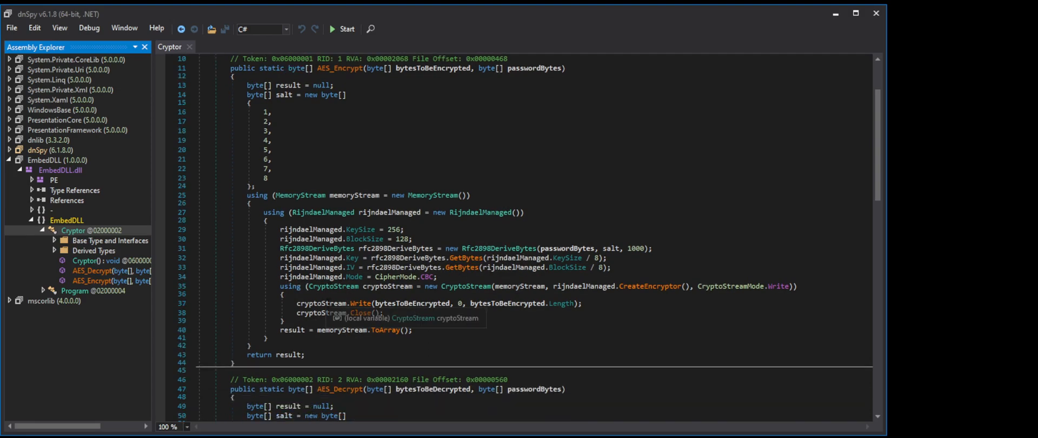
- View the decompiled AES_Encrypt method under EmbedDLL > Cryptor and skim its code
scroll(down, 3)
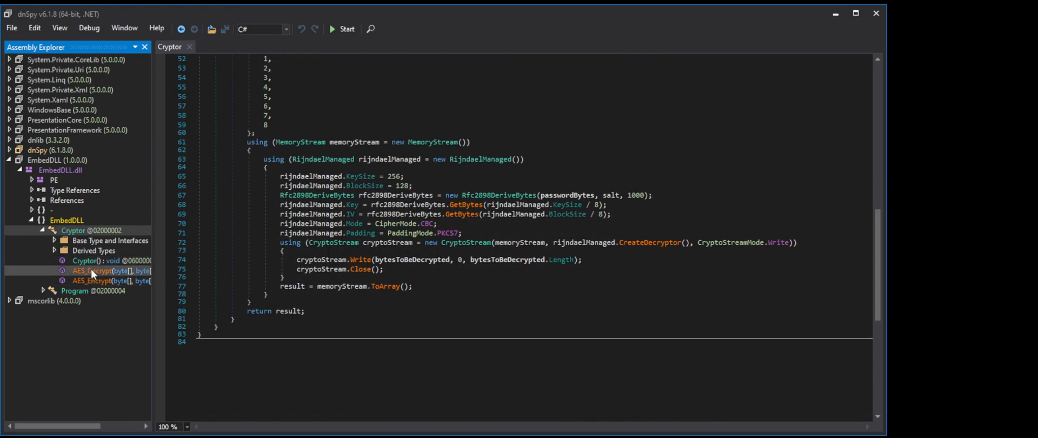
click(93, 280)
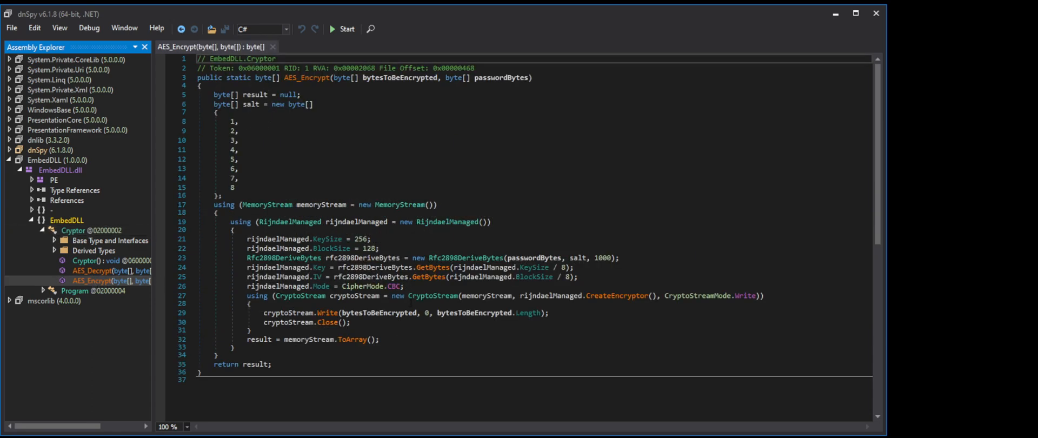
scroll(down, 3)
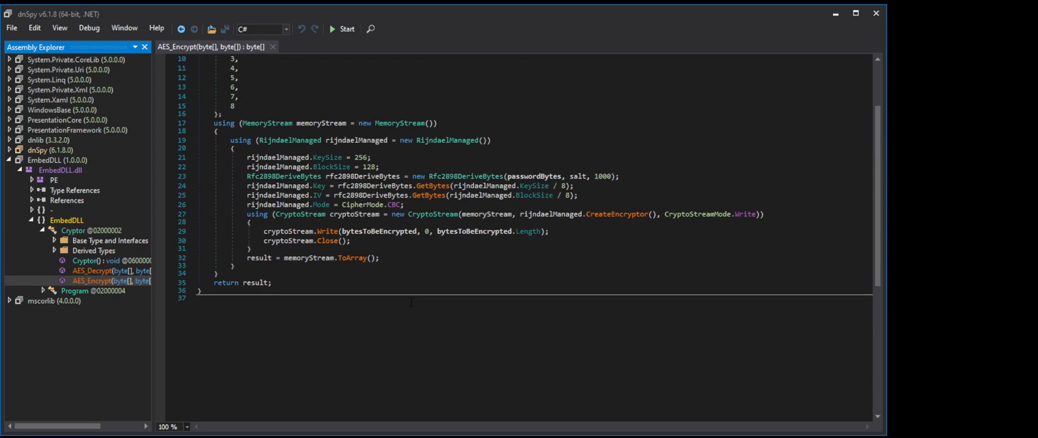
scroll(up, 3)
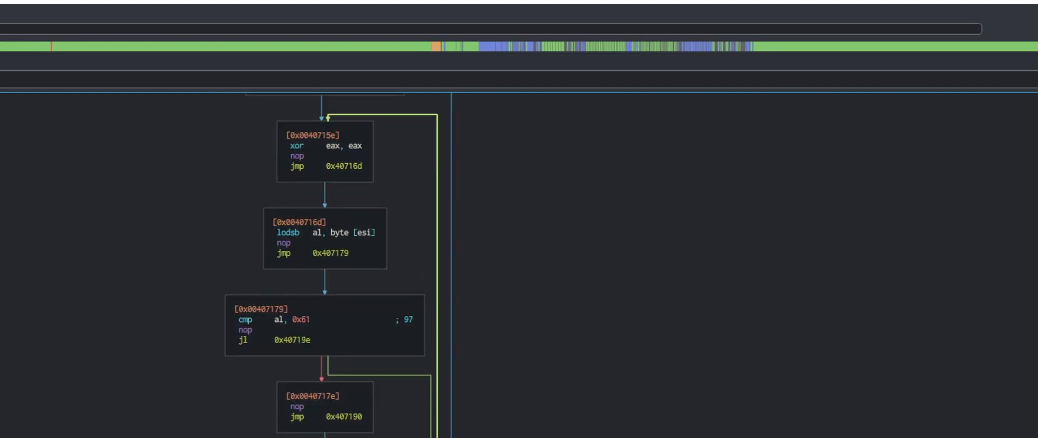
- Trace the graph down to the je 0x40715e jump and bring up its actions
scroll(down, 3)
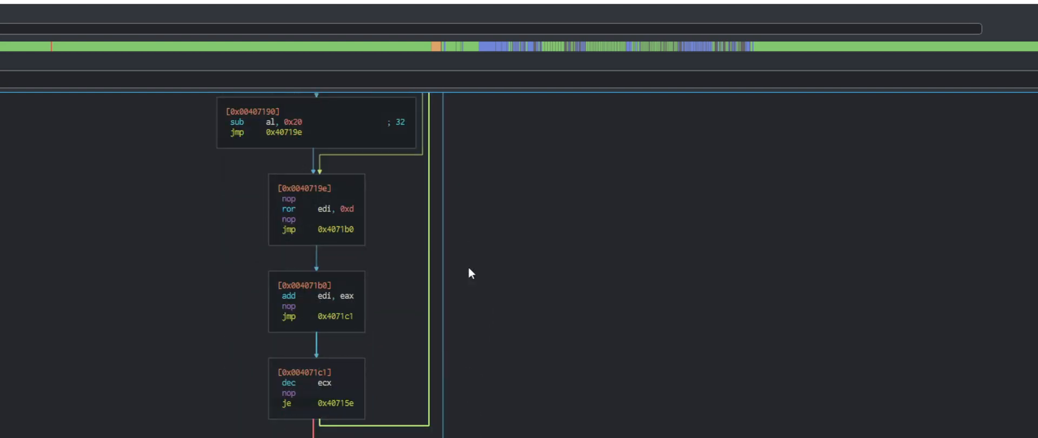
scroll(down, 3)
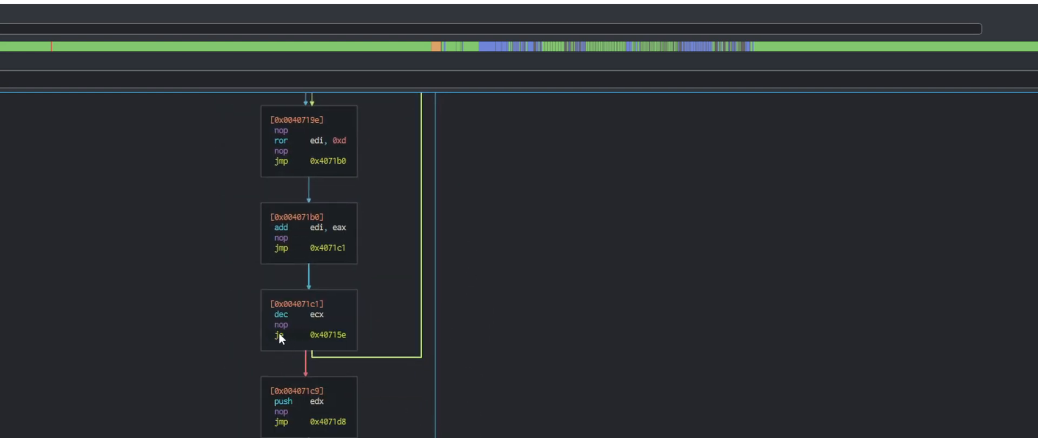
right_click(282, 338)
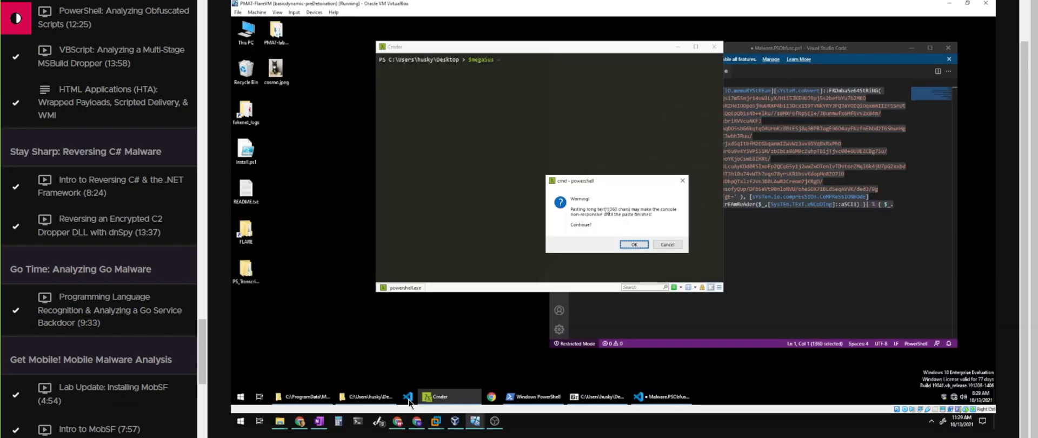
- Play the lesson beside the curriculum of C# reversing, Go and mobile modules
click(633, 244)
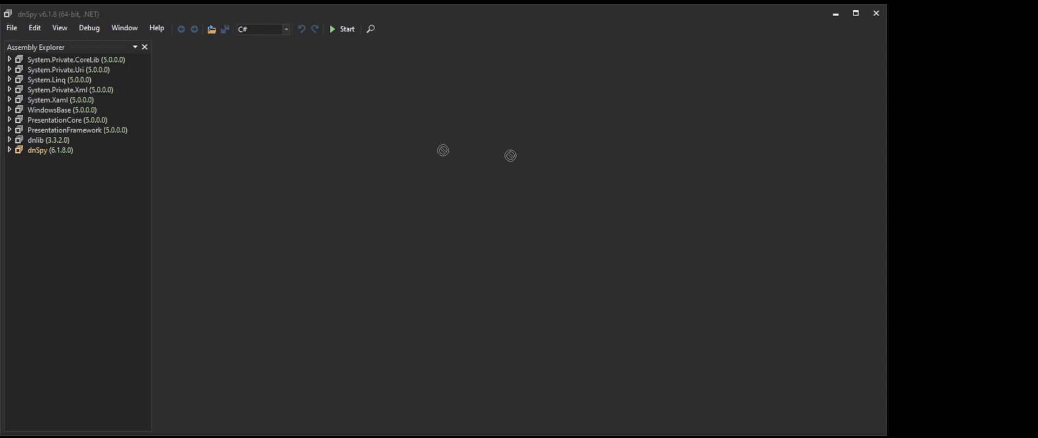
mouse_move(66, 179)
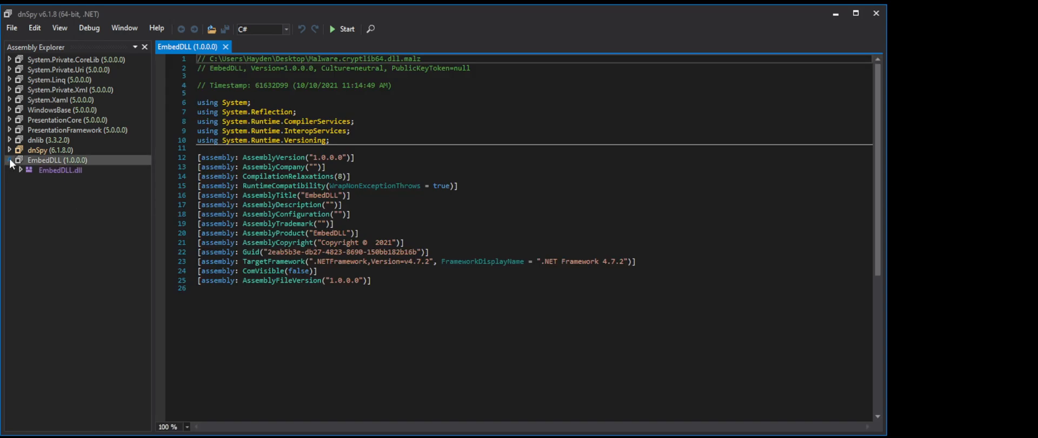
- Expand EmbedDLL to see its assembly attributes, then scroll the dropper.downloadfromurl.exe disassembly
click(22, 170)
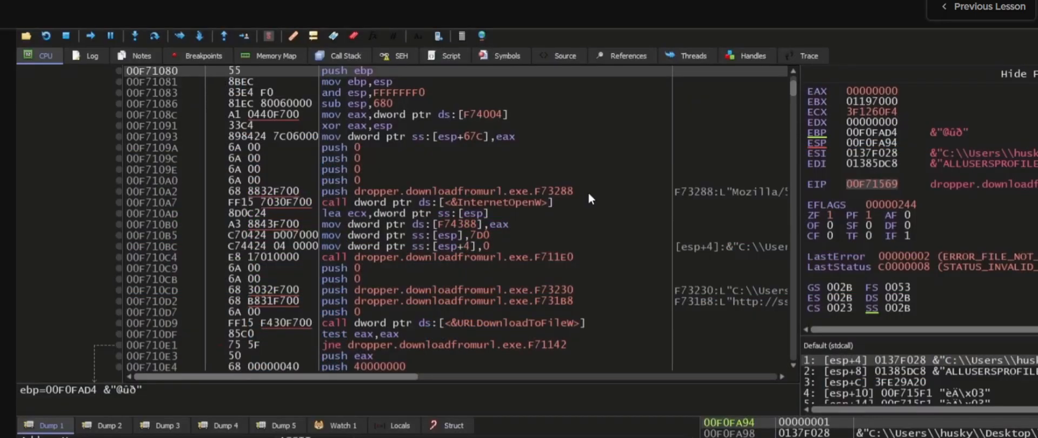
scroll(down, 3)
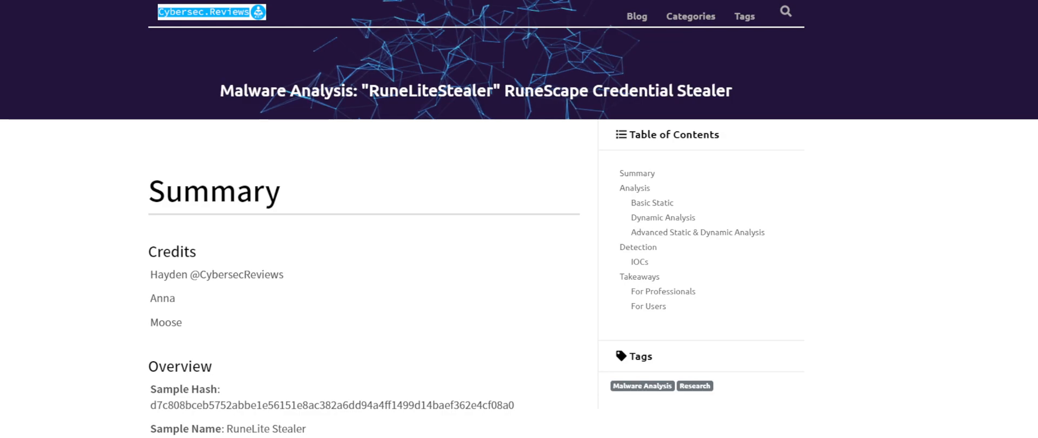
mouse_move(447, 327)
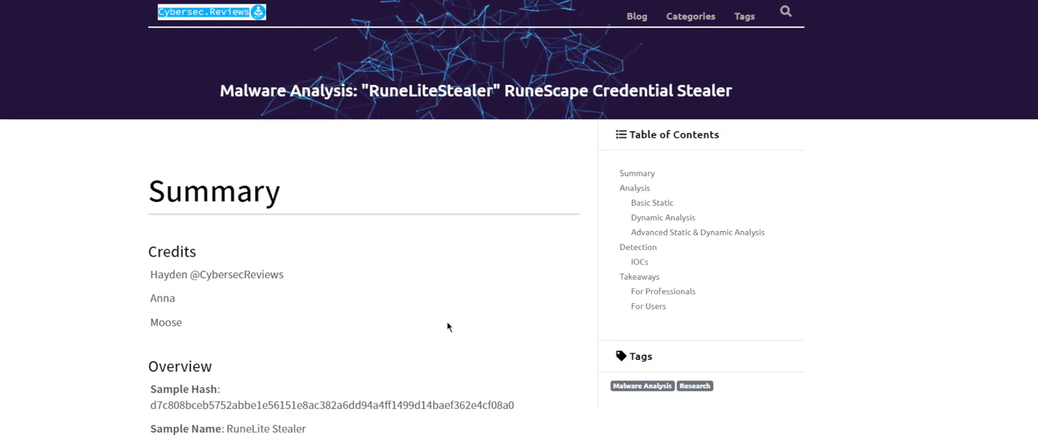
- Read the RuneLiteStealer write-up from its Summary into the Analysis section
scroll(down, 3)
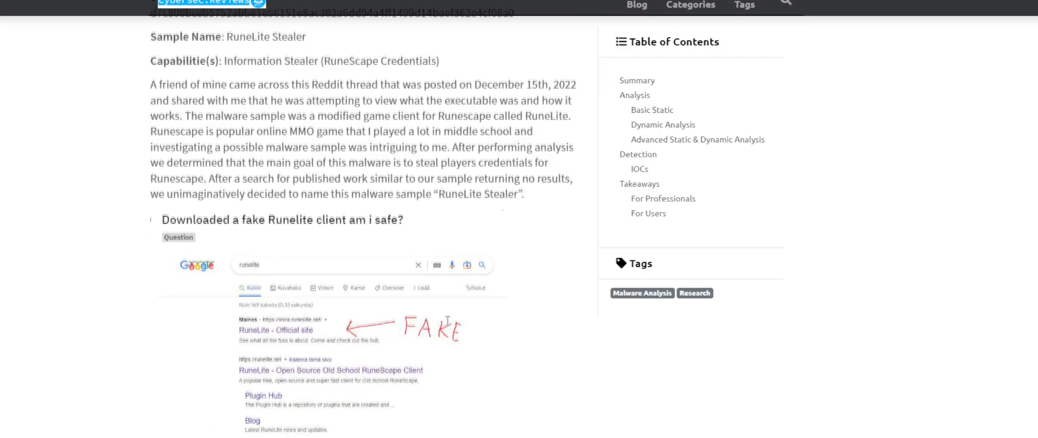
scroll(down, 3)
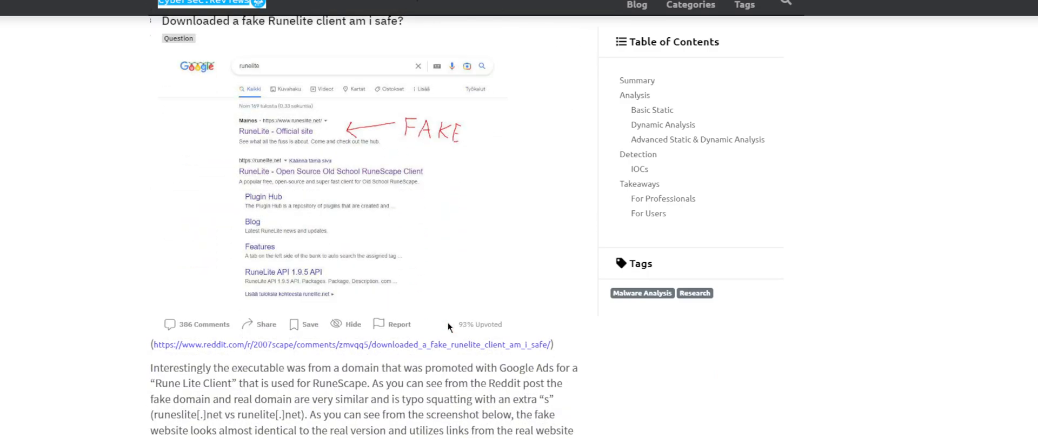
scroll(down, 3)
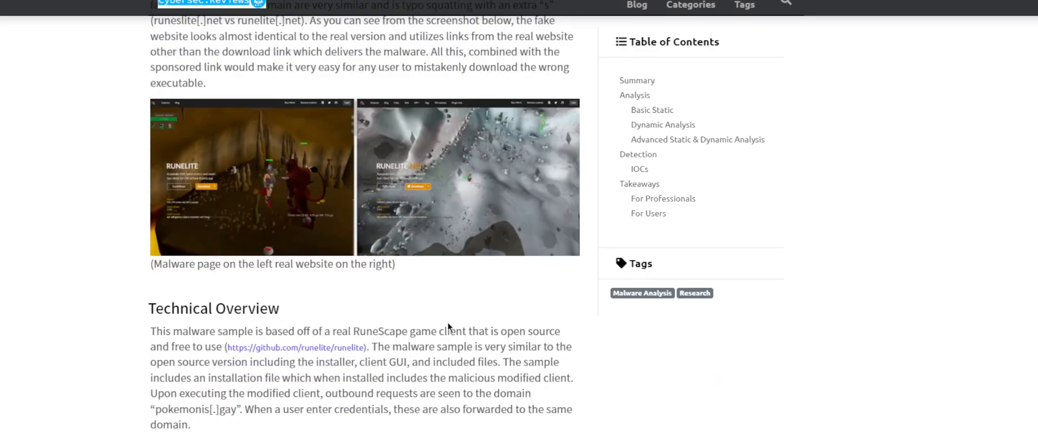
scroll(down, 3)
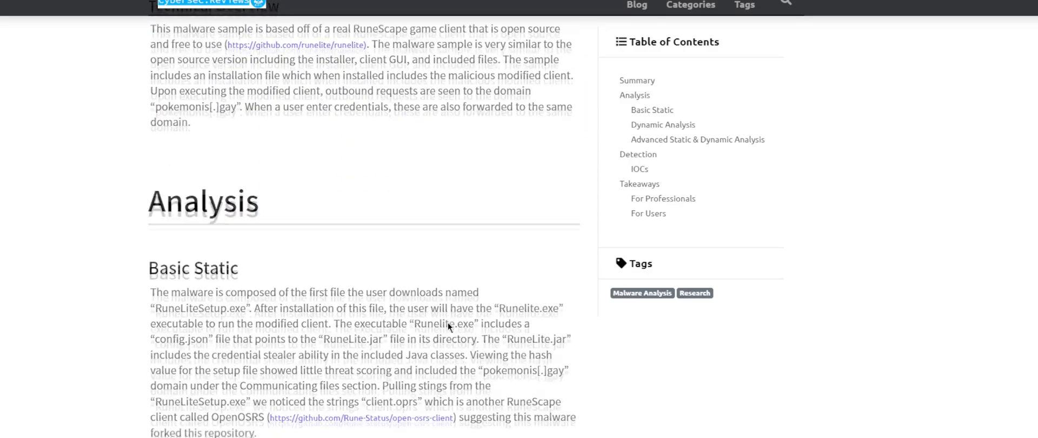
scroll(down, 3)
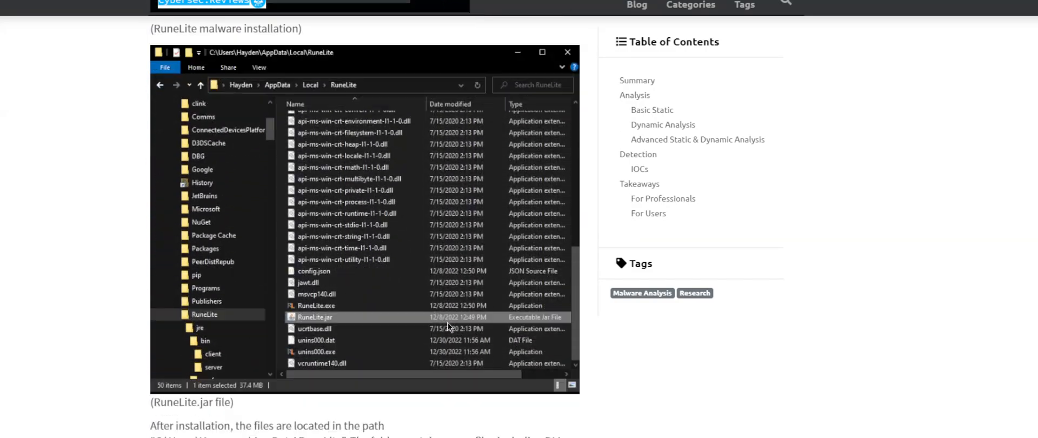
- Continue through the Detection IOCs down to the Takeaways section
scroll(down, 3)
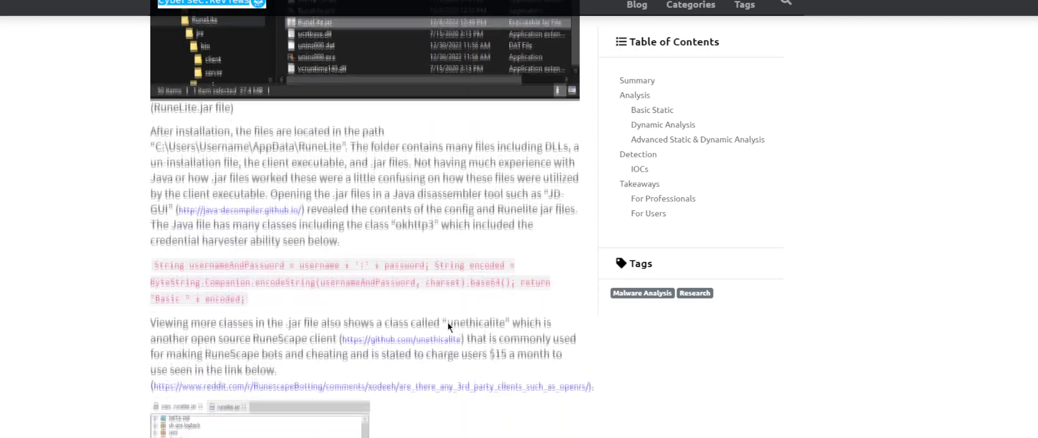
scroll(down, 3)
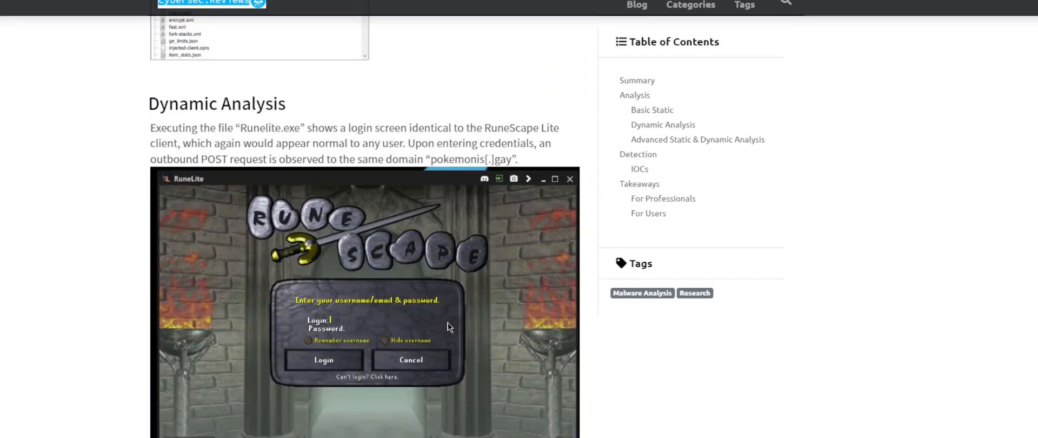
scroll(down, 3)
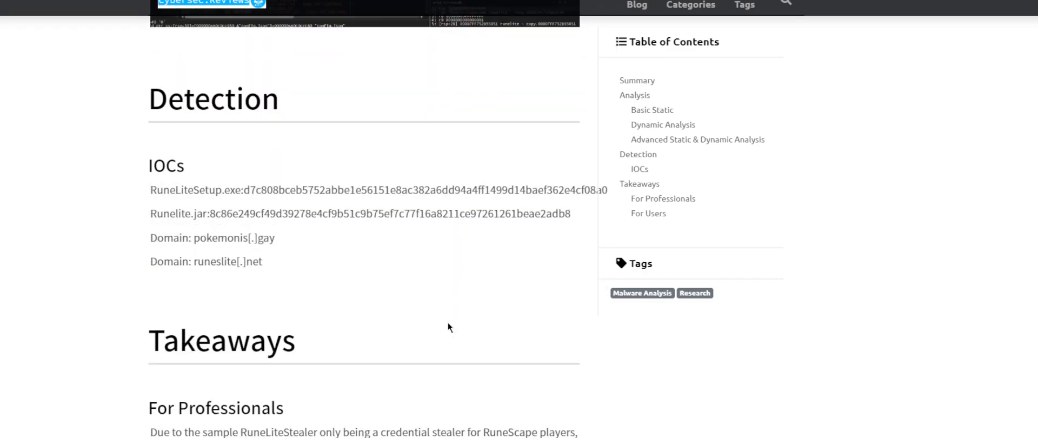
scroll(down, 3)
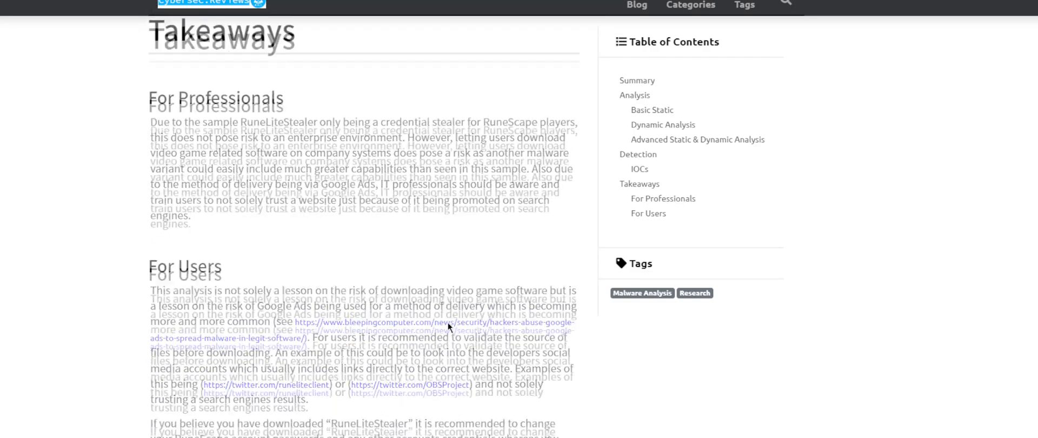
scroll(down, 3)
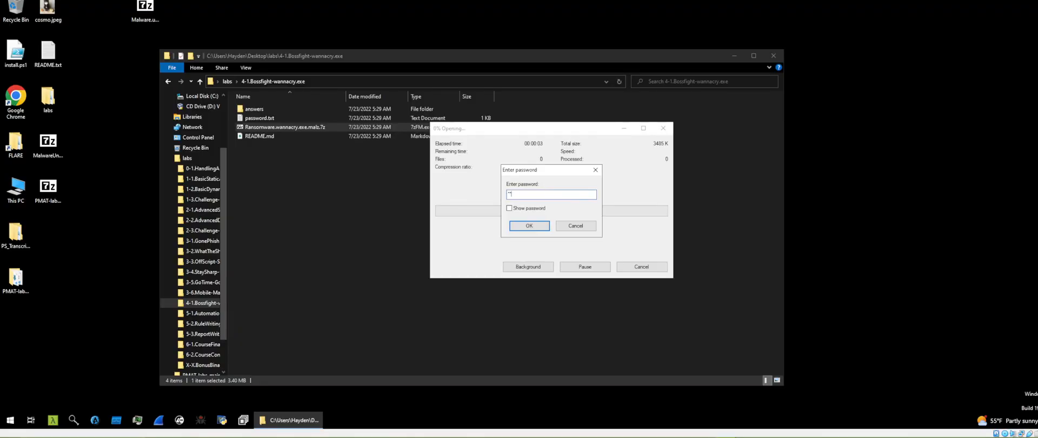
text(infected)
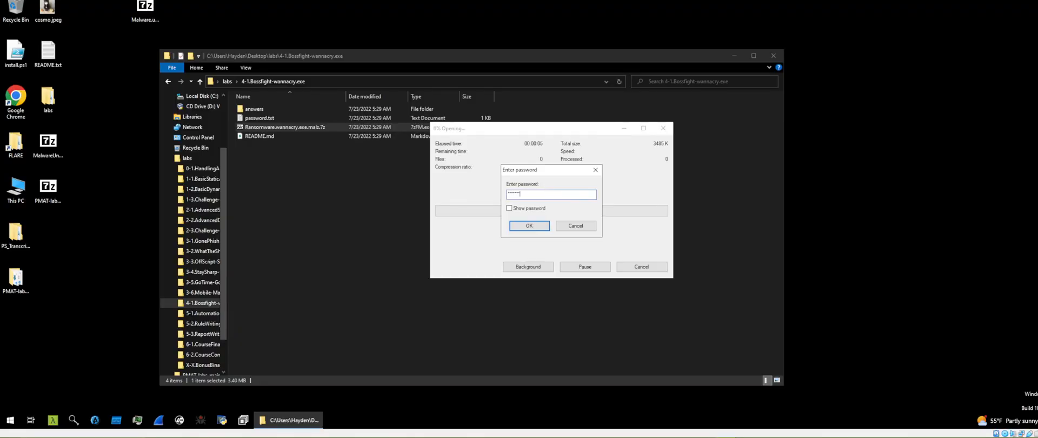
click(529, 226)
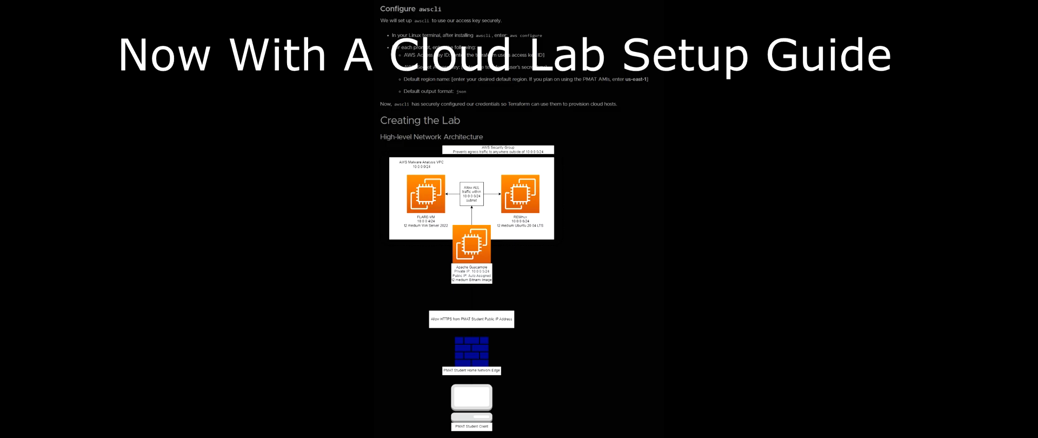
- Read the PMAT page from description through requirements, recommendations and Course Topics
scroll(up, 3)
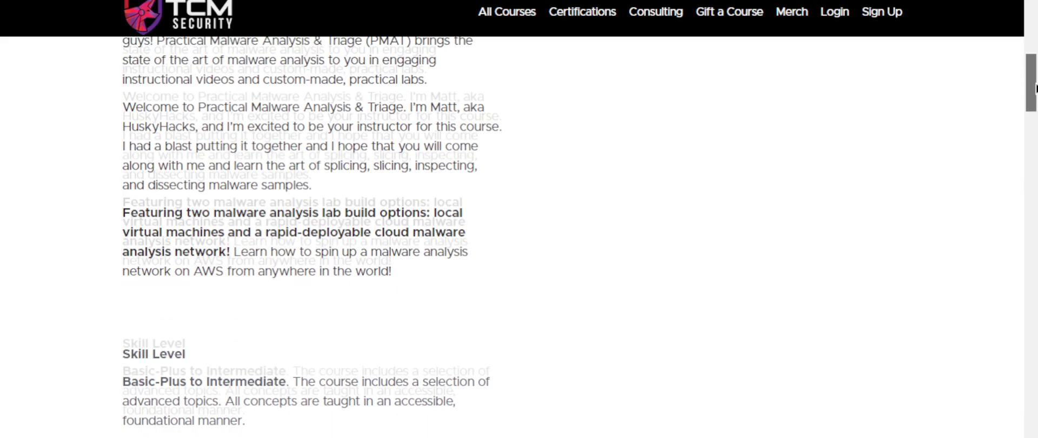
scroll(down, 3)
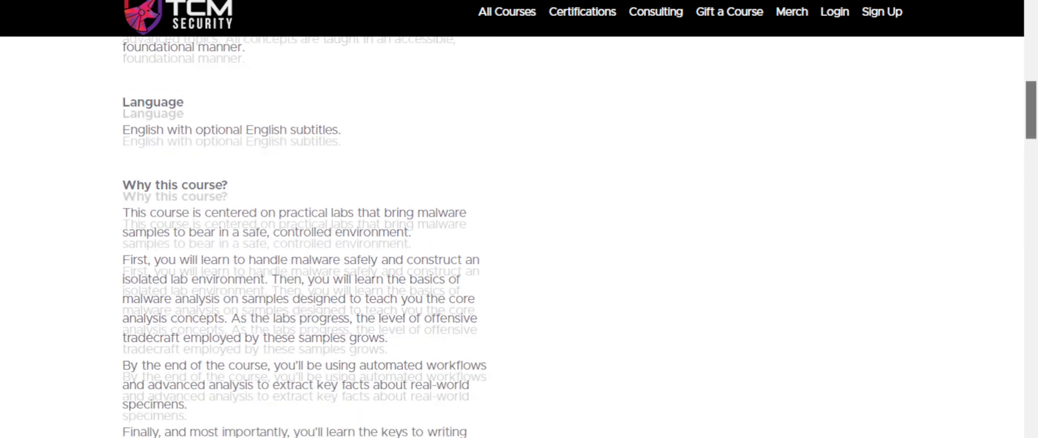
scroll(down, 3)
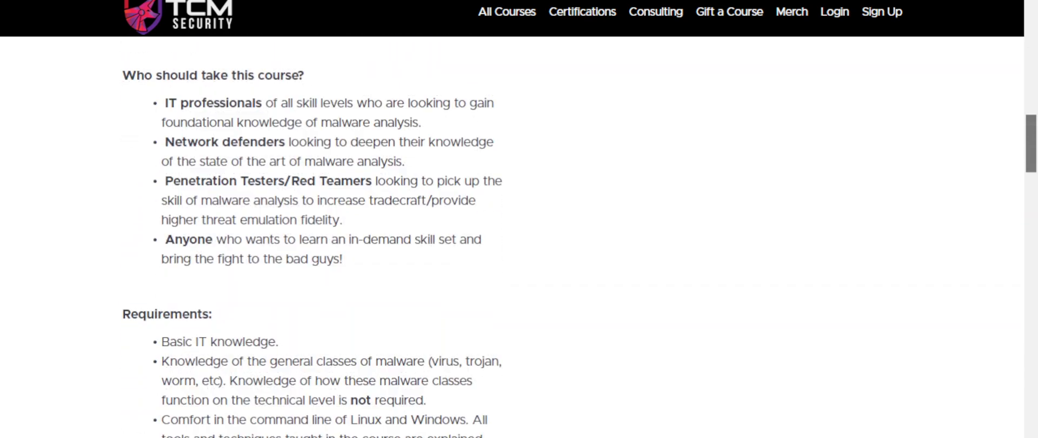
scroll(down, 3)
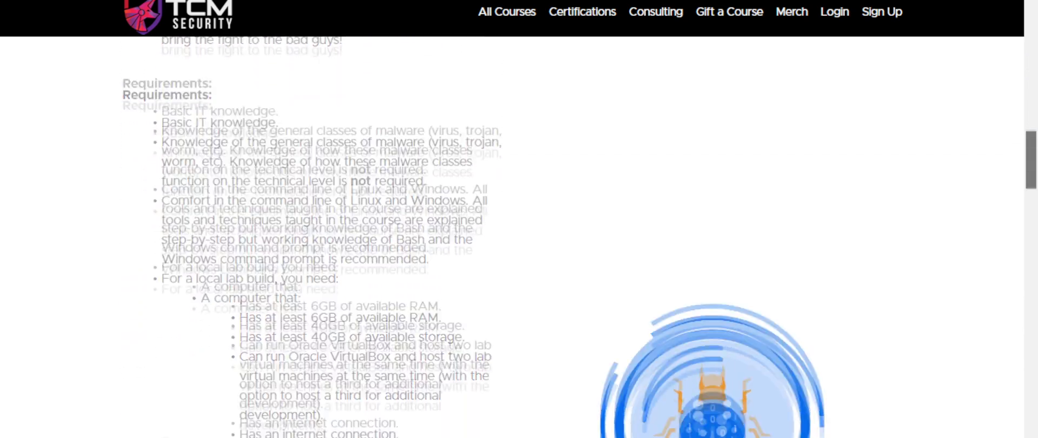
scroll(down, 3)
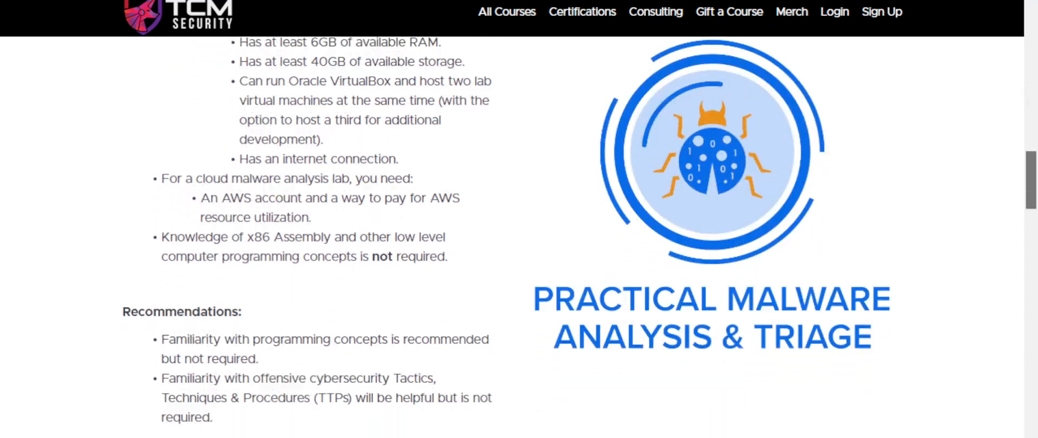
scroll(down, 3)
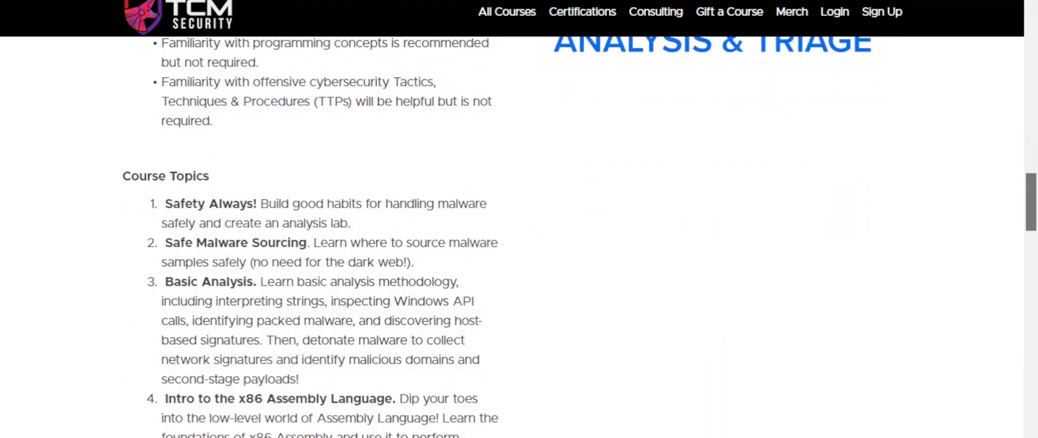
scroll(down, 3)
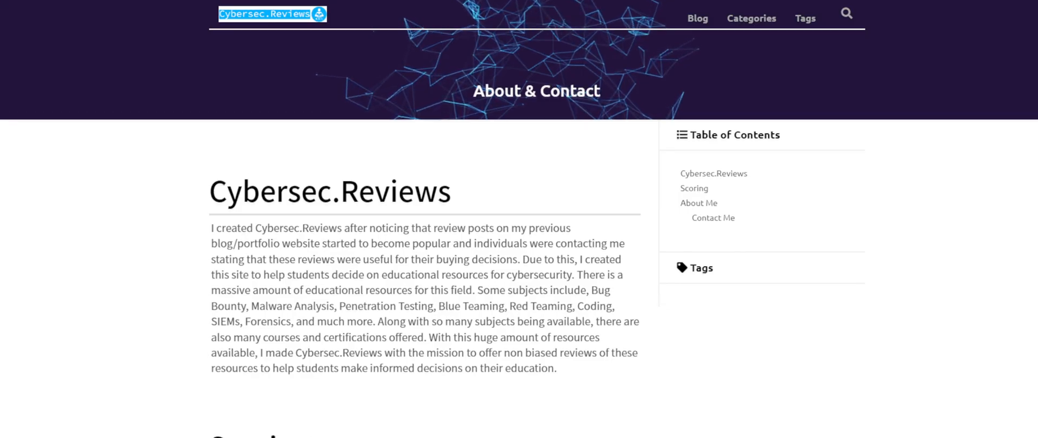
- Scroll from the site introduction down to the Scoring disclaimer and guide
scroll(down, 3)
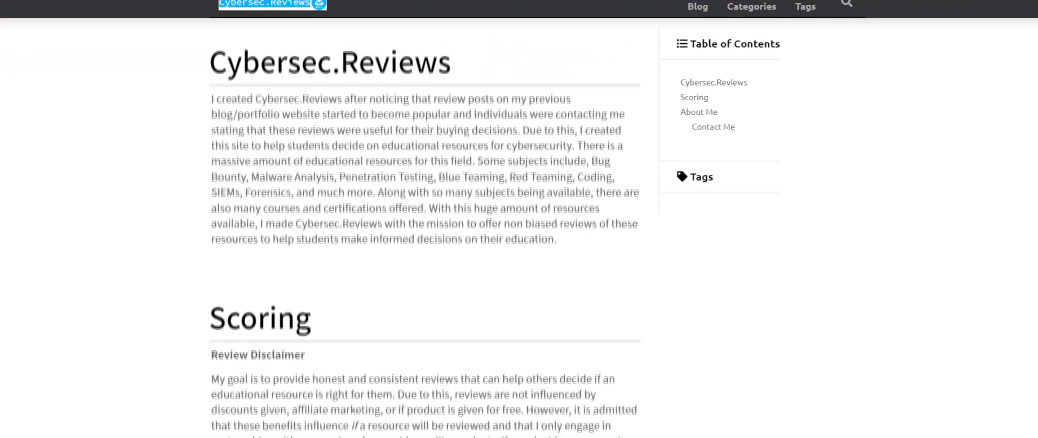
scroll(down, 3)
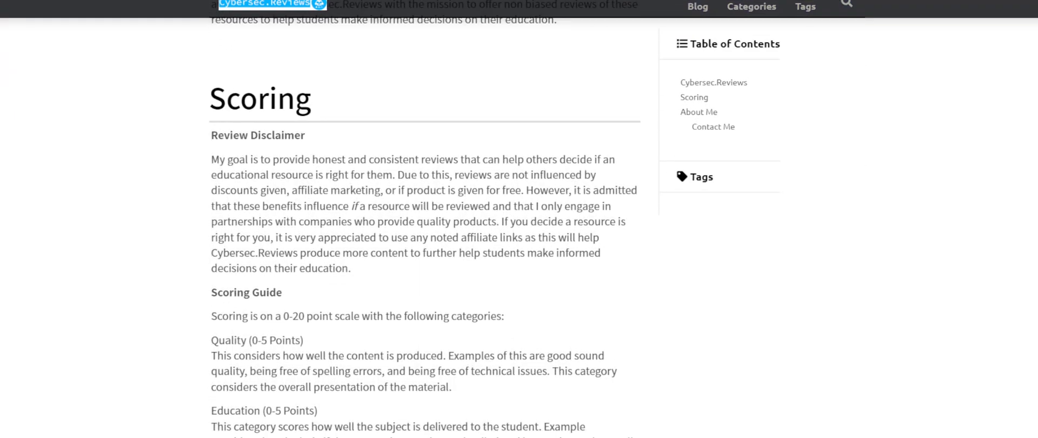